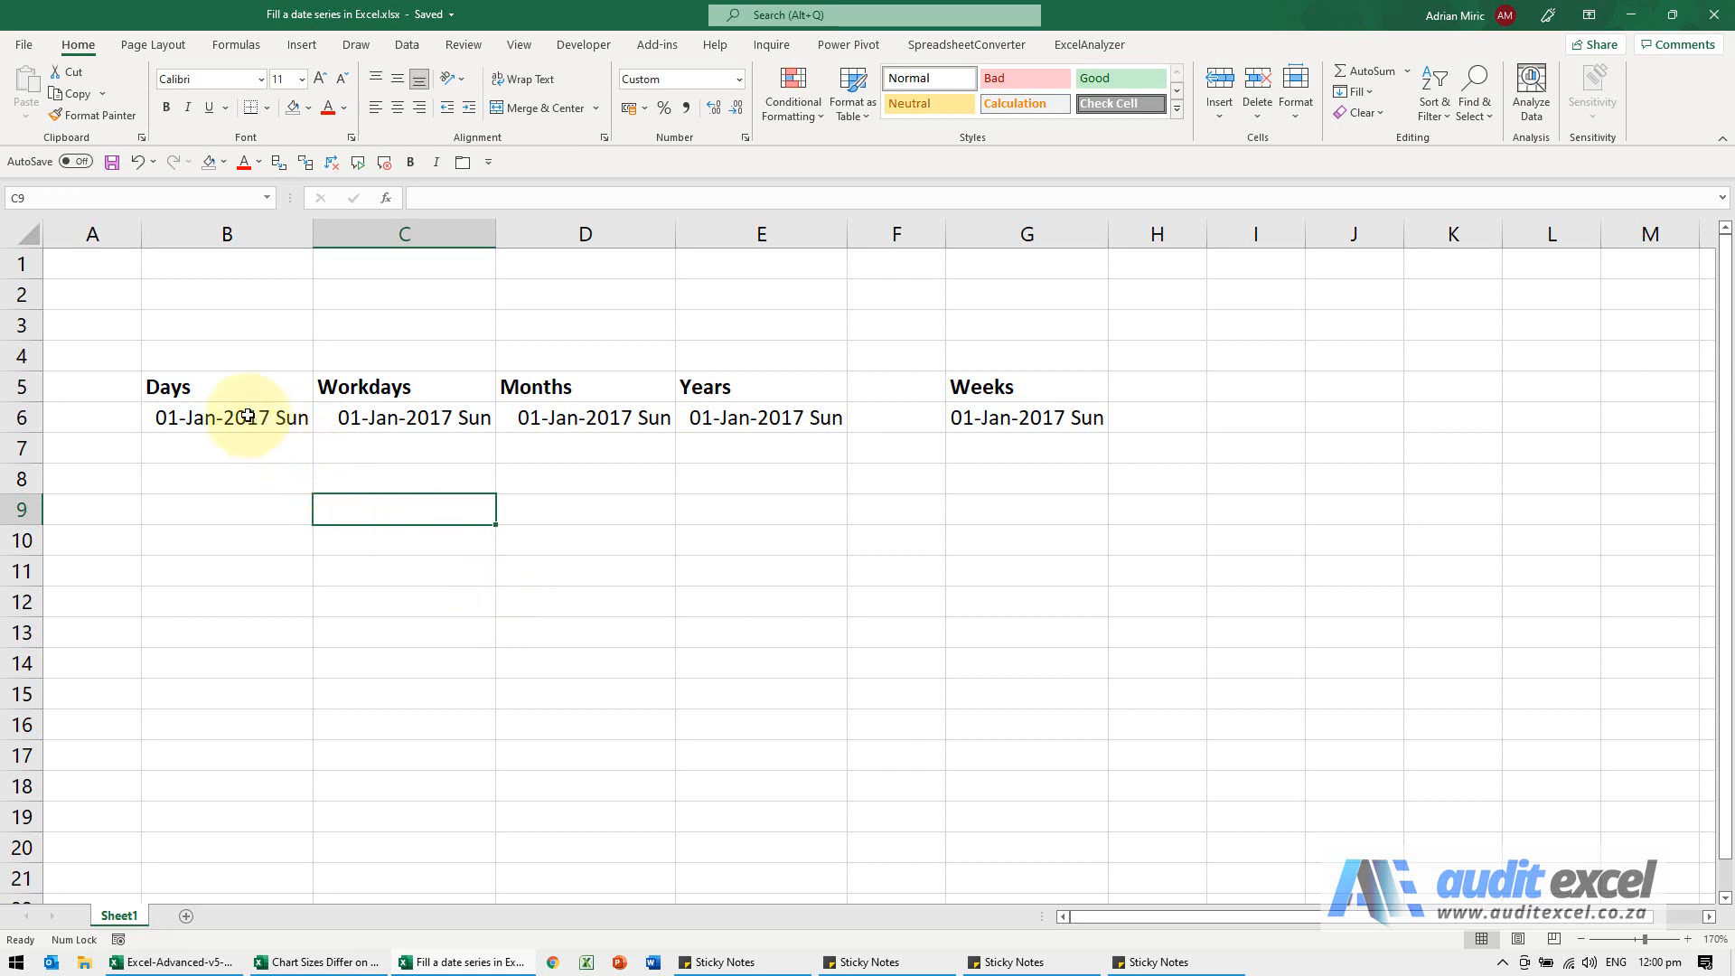
# Drag the 01-Jan-2017 start date in B6 down to B16, giving dates through 11-Jan-2017.
pyautogui.click(226, 417)
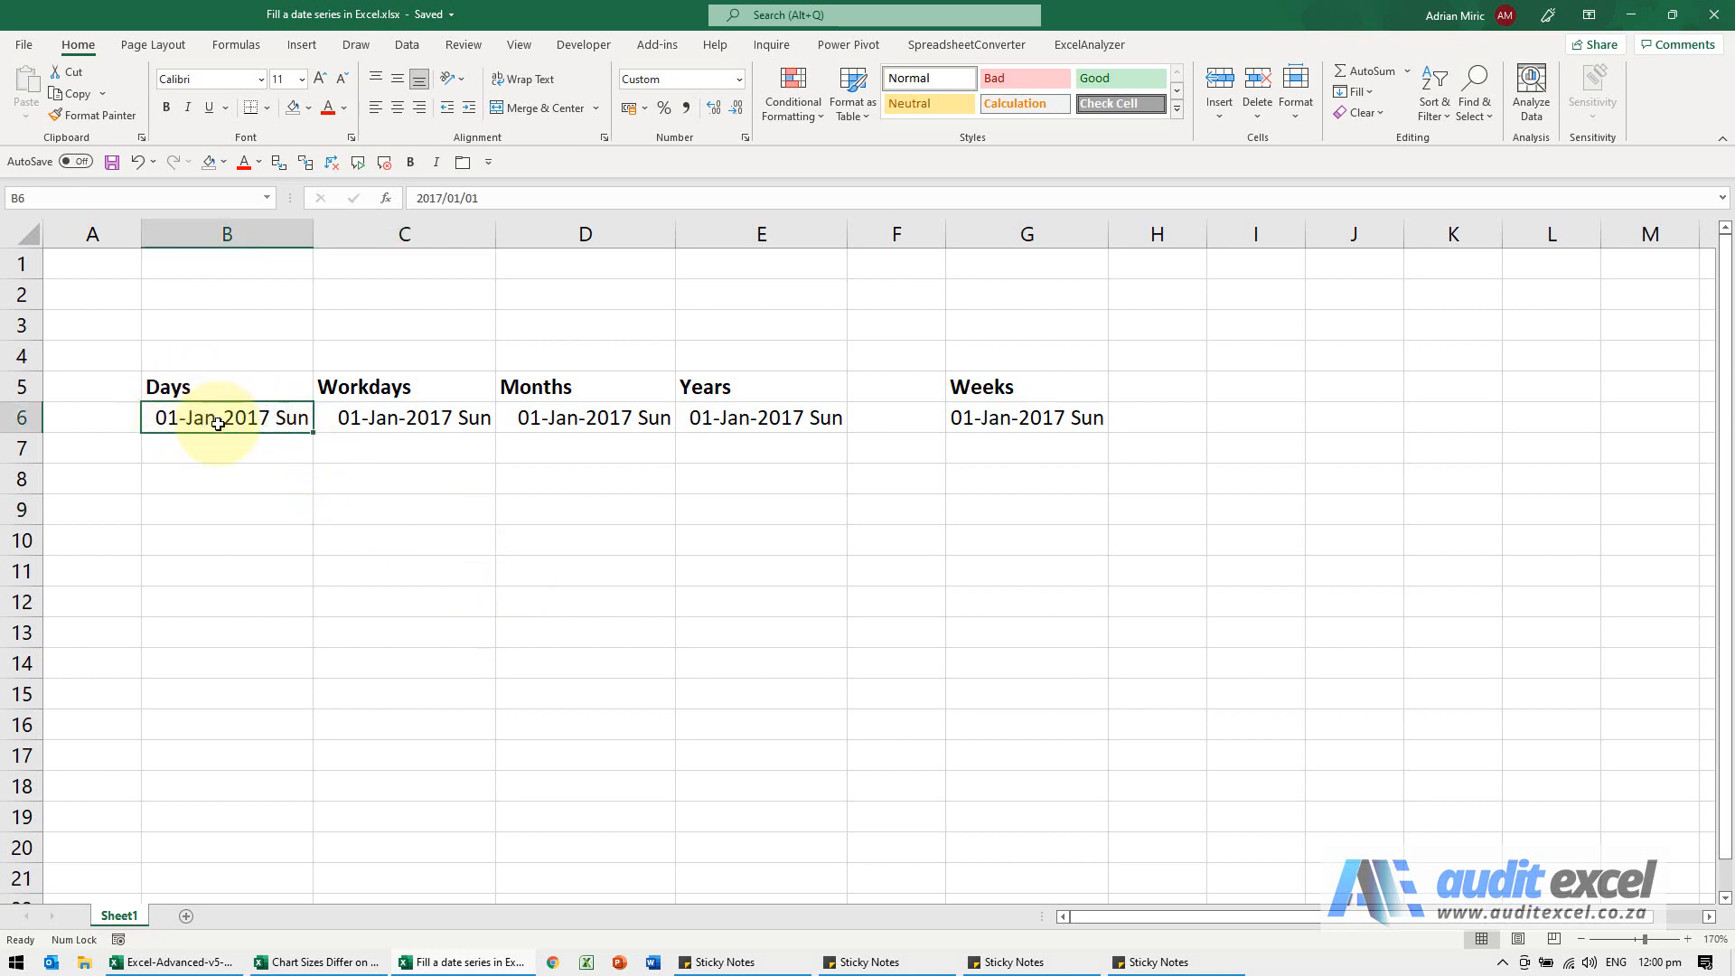
pyautogui.moveTo(315, 434)
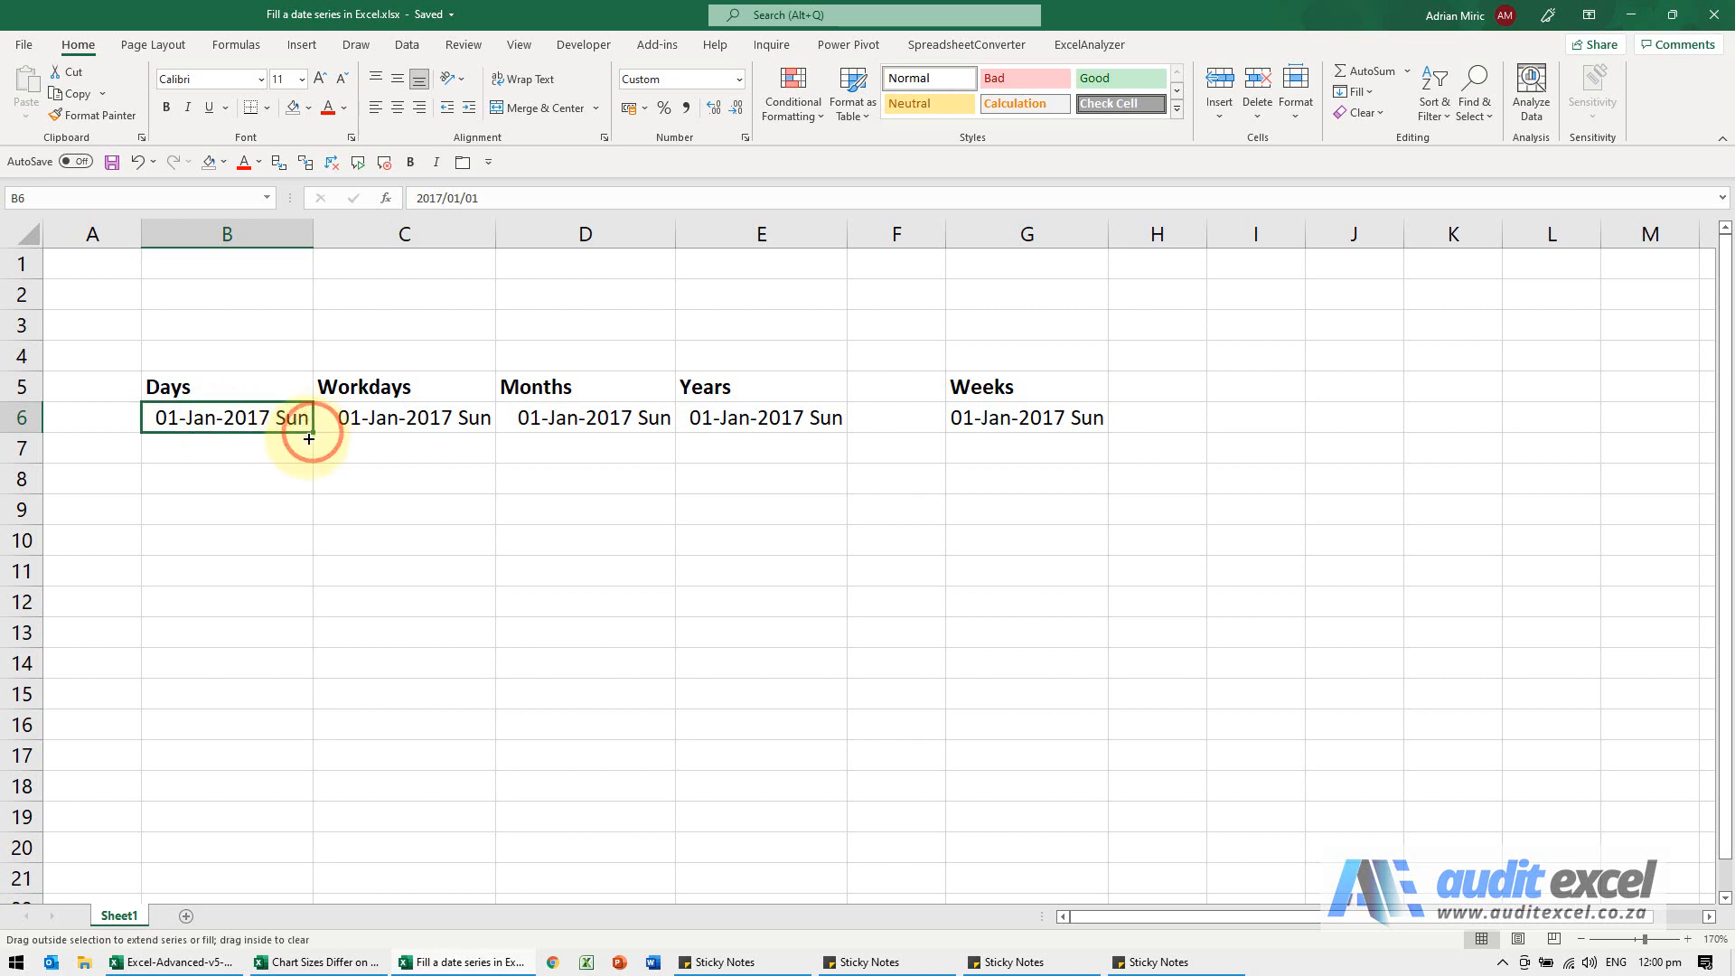
pyautogui.moveTo(309, 437); pyautogui.dragTo(309, 514)
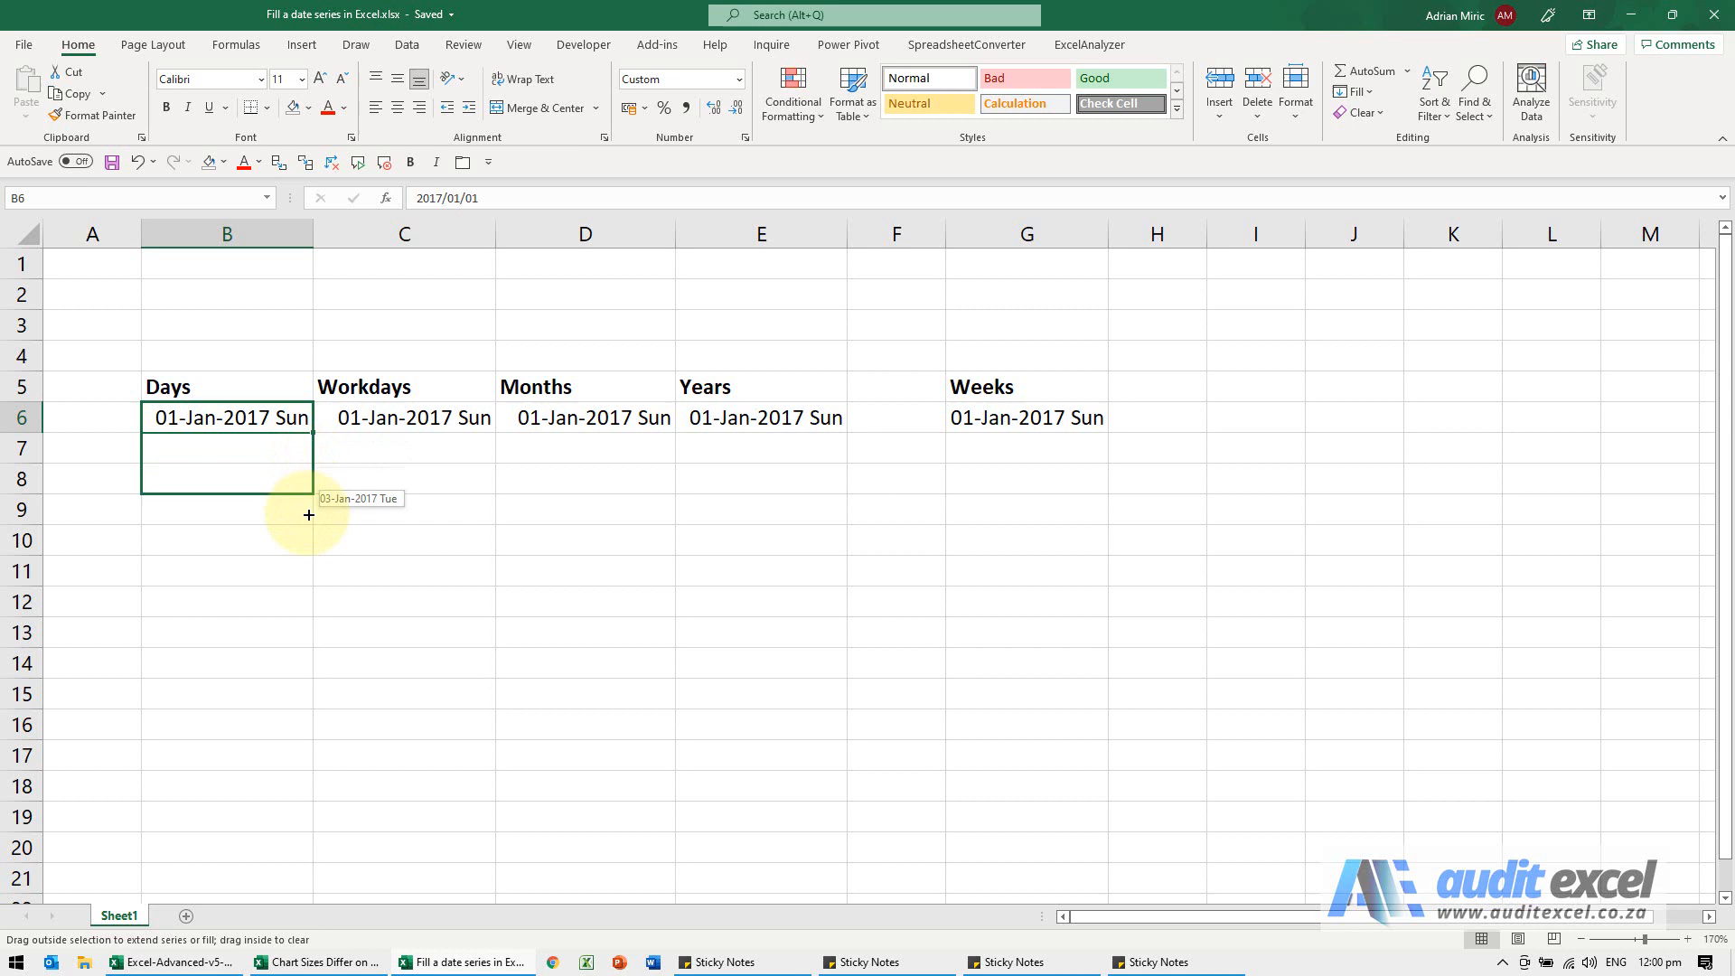
pyautogui.moveTo(309, 514); pyautogui.dragTo(313, 614)
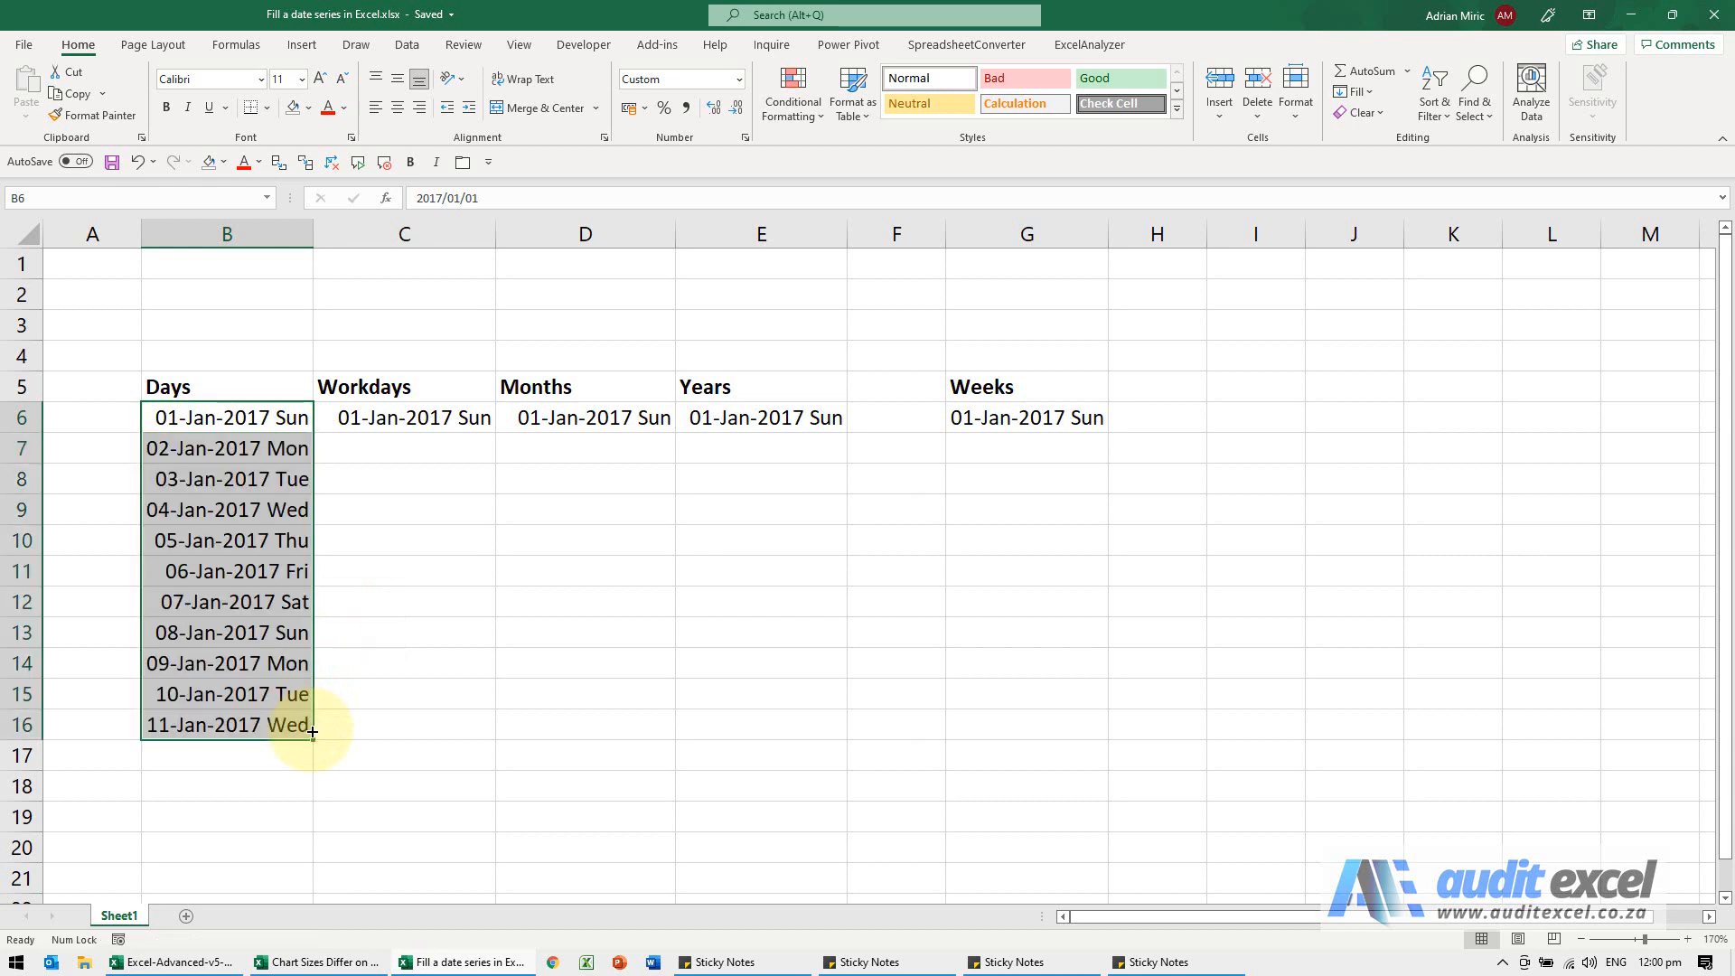
pyautogui.moveTo(227, 418); pyautogui.dragTo(227, 725)
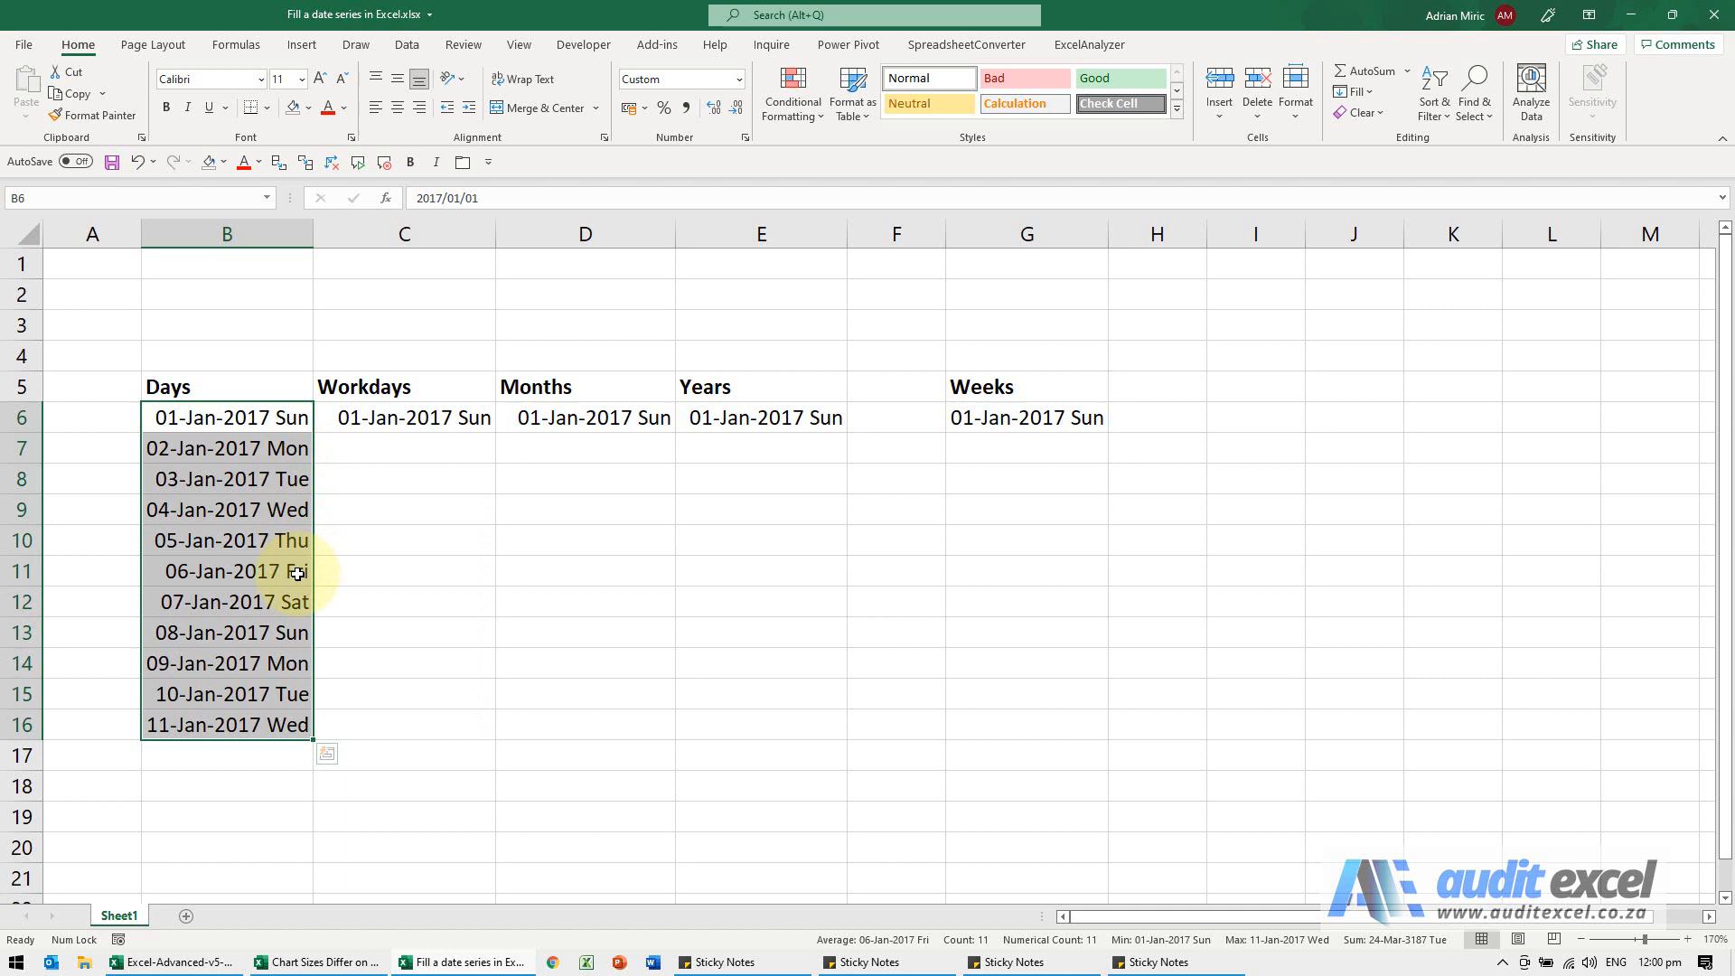
pyautogui.moveTo(292, 663)
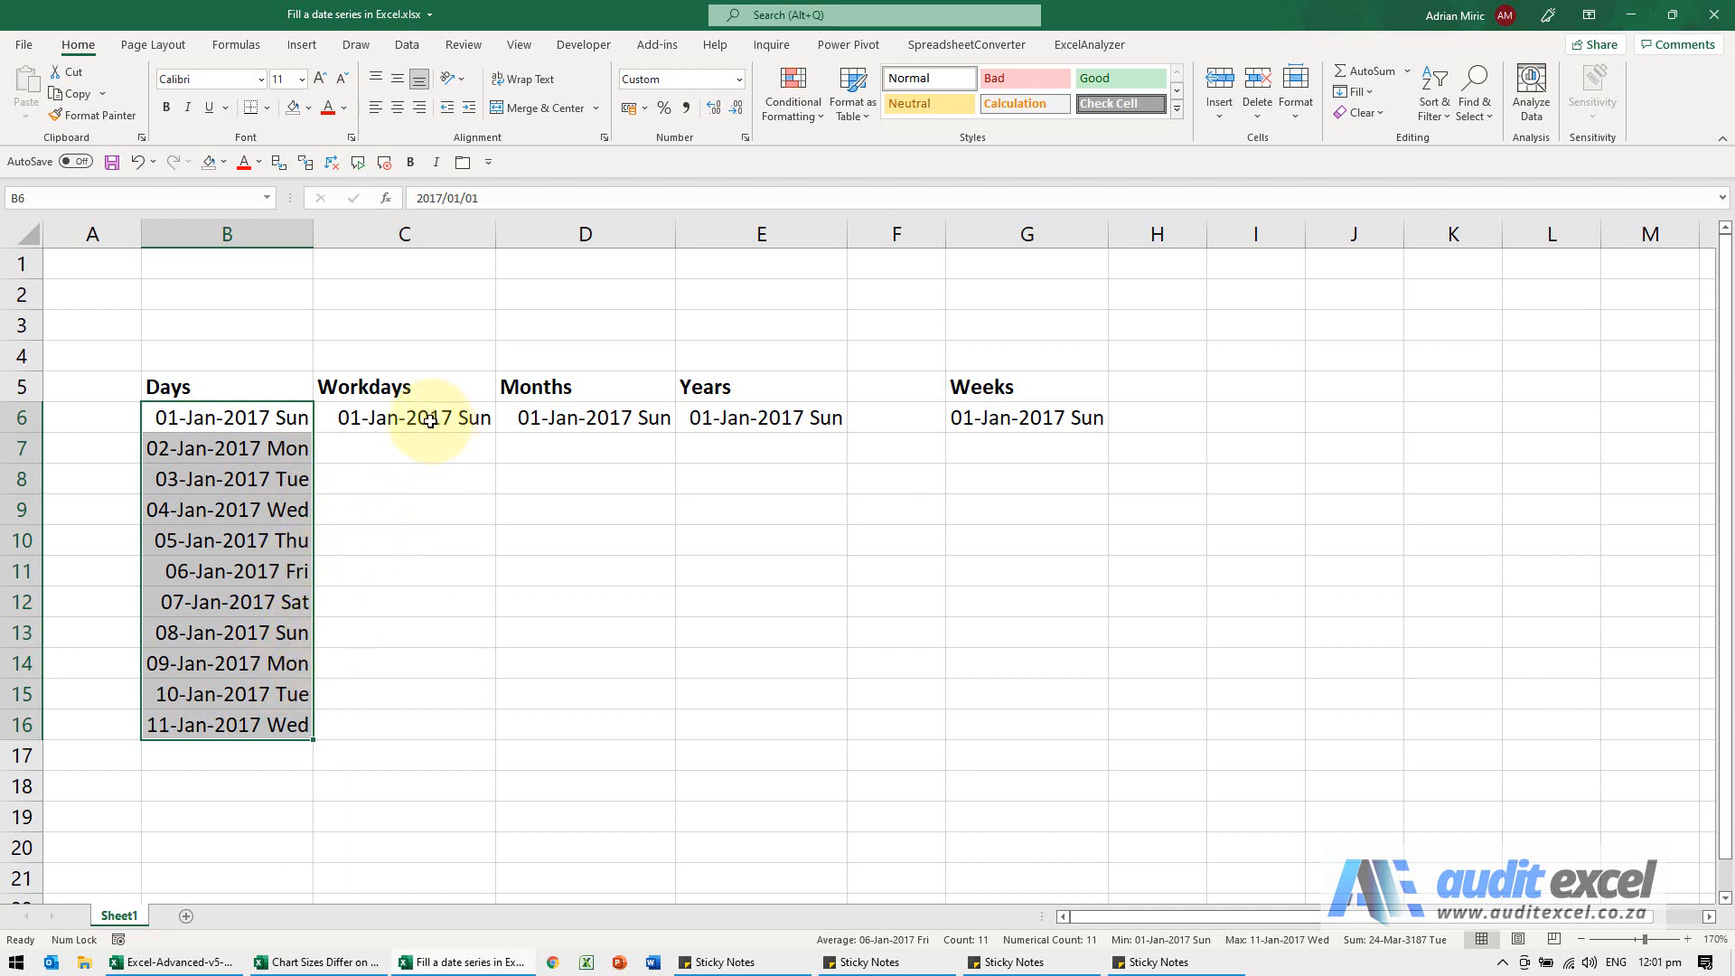
# Fill C6 downward with Fill Weekdays so Friday 06-Jan is followed by Monday 09-Jan-2017.
pyautogui.click(404, 418)
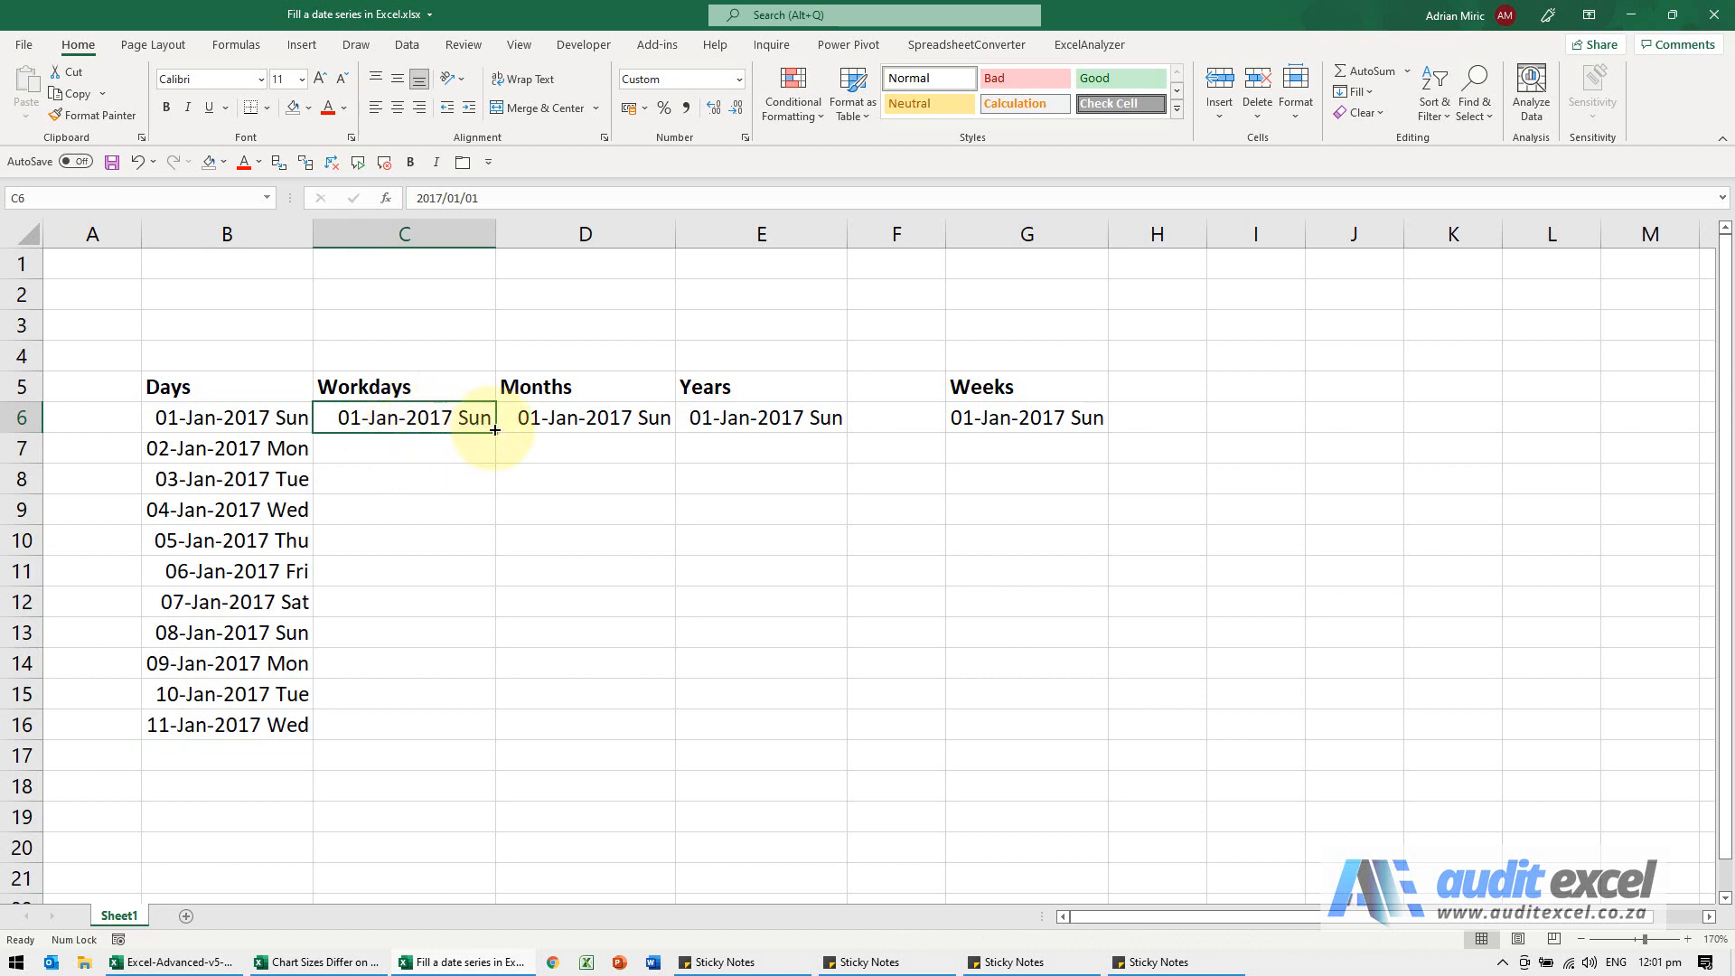
pyautogui.moveTo(493, 432); pyautogui.dragTo(493, 463)
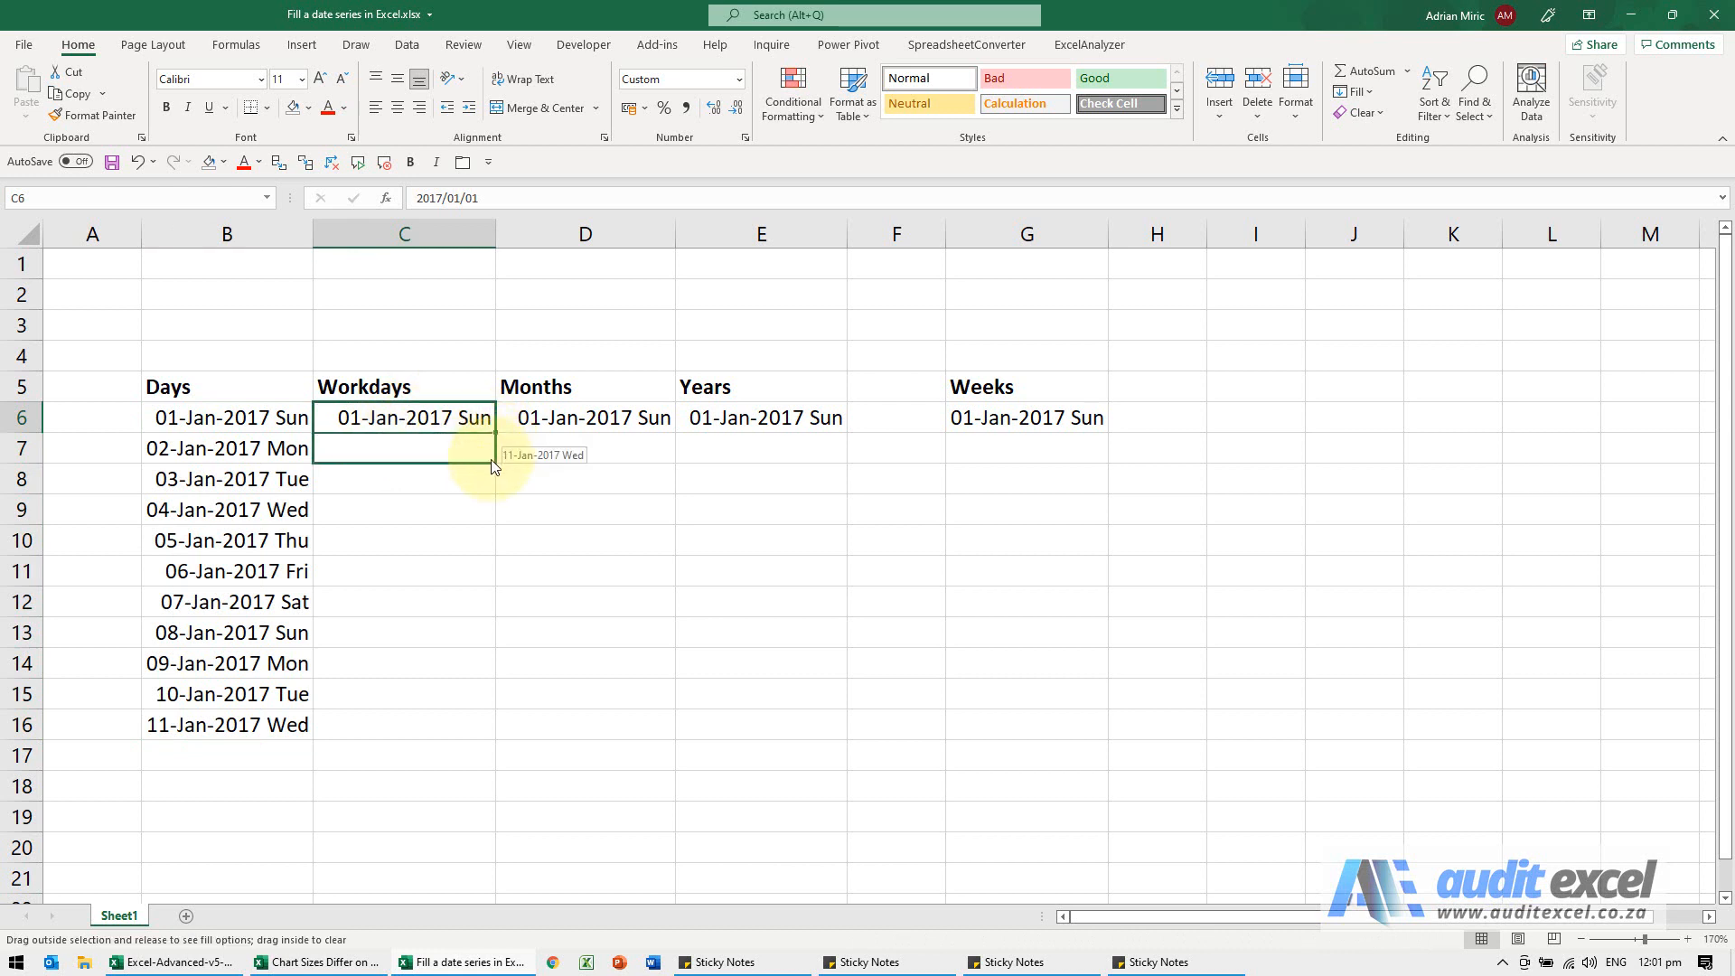
pyautogui.moveTo(493, 465); pyautogui.dragTo(457, 736)
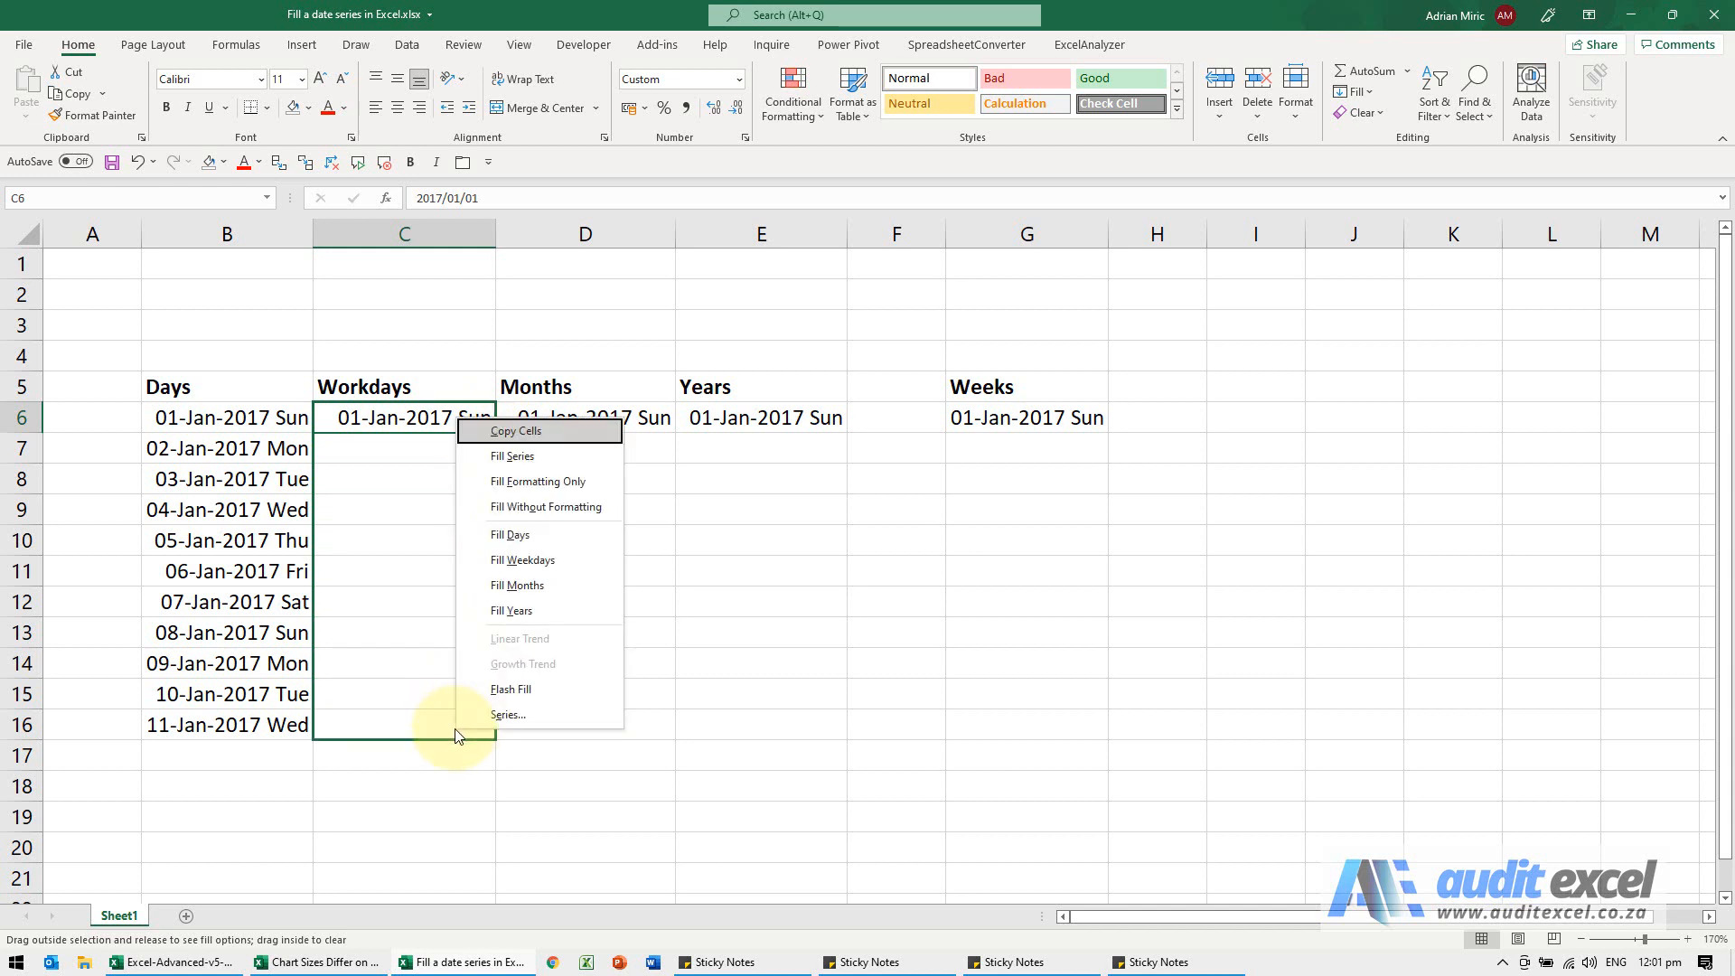
pyautogui.moveTo(517, 585)
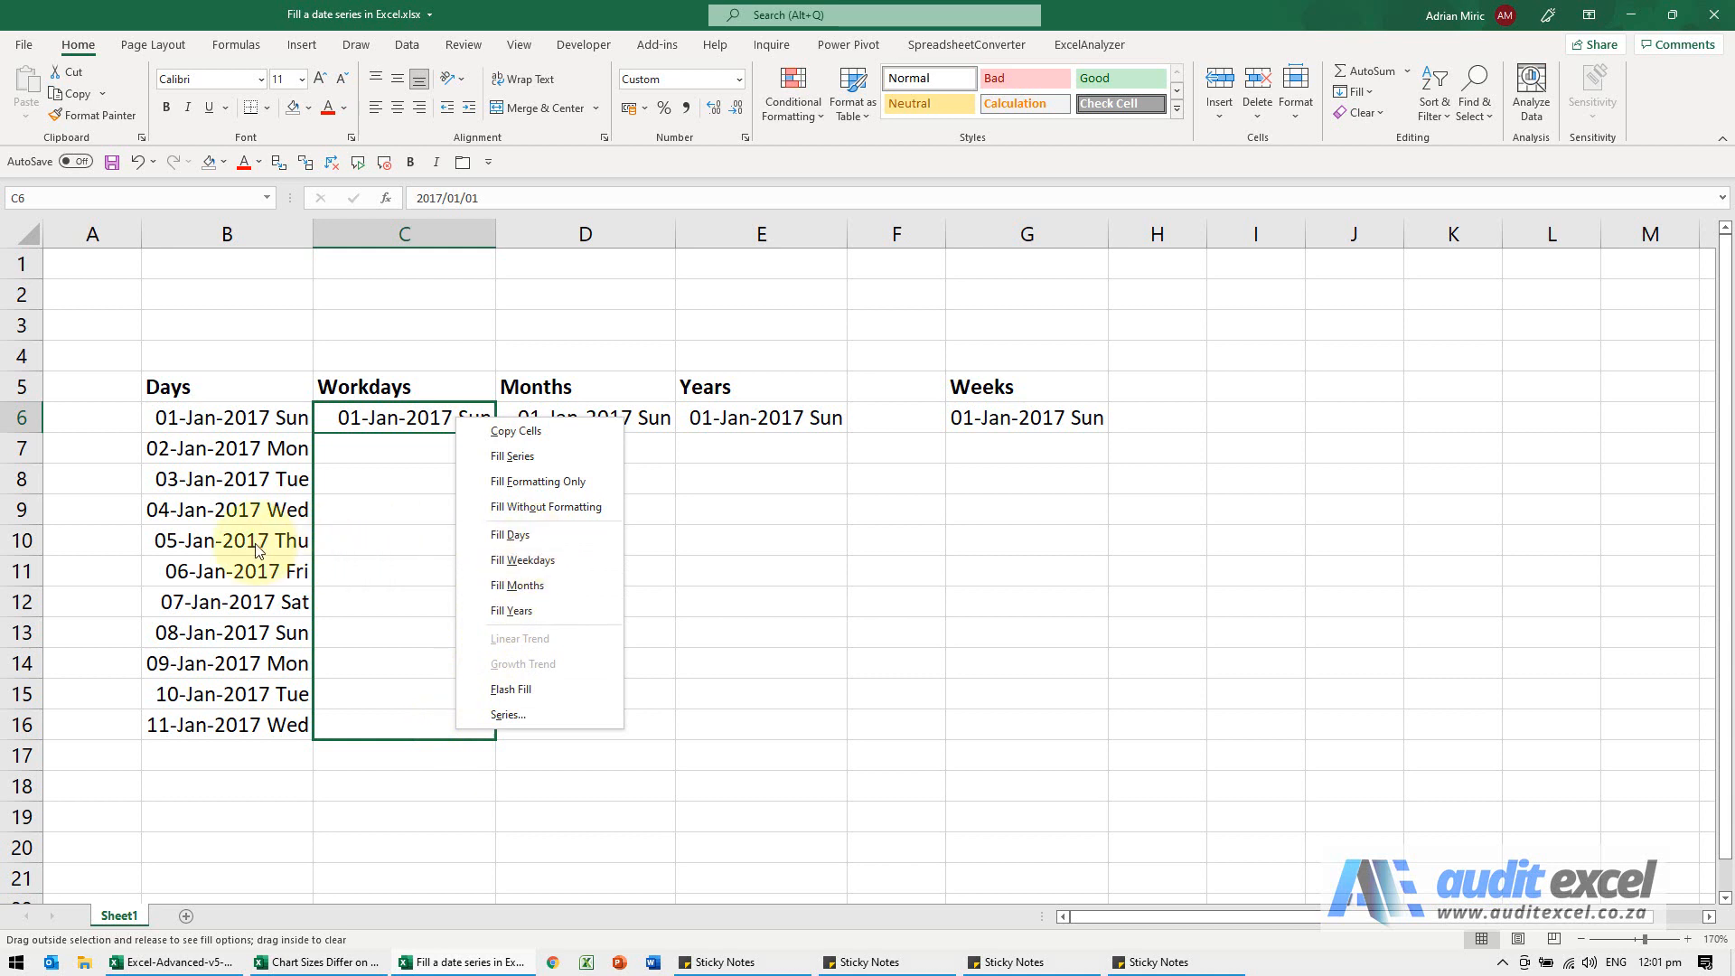
pyautogui.moveTo(520, 563)
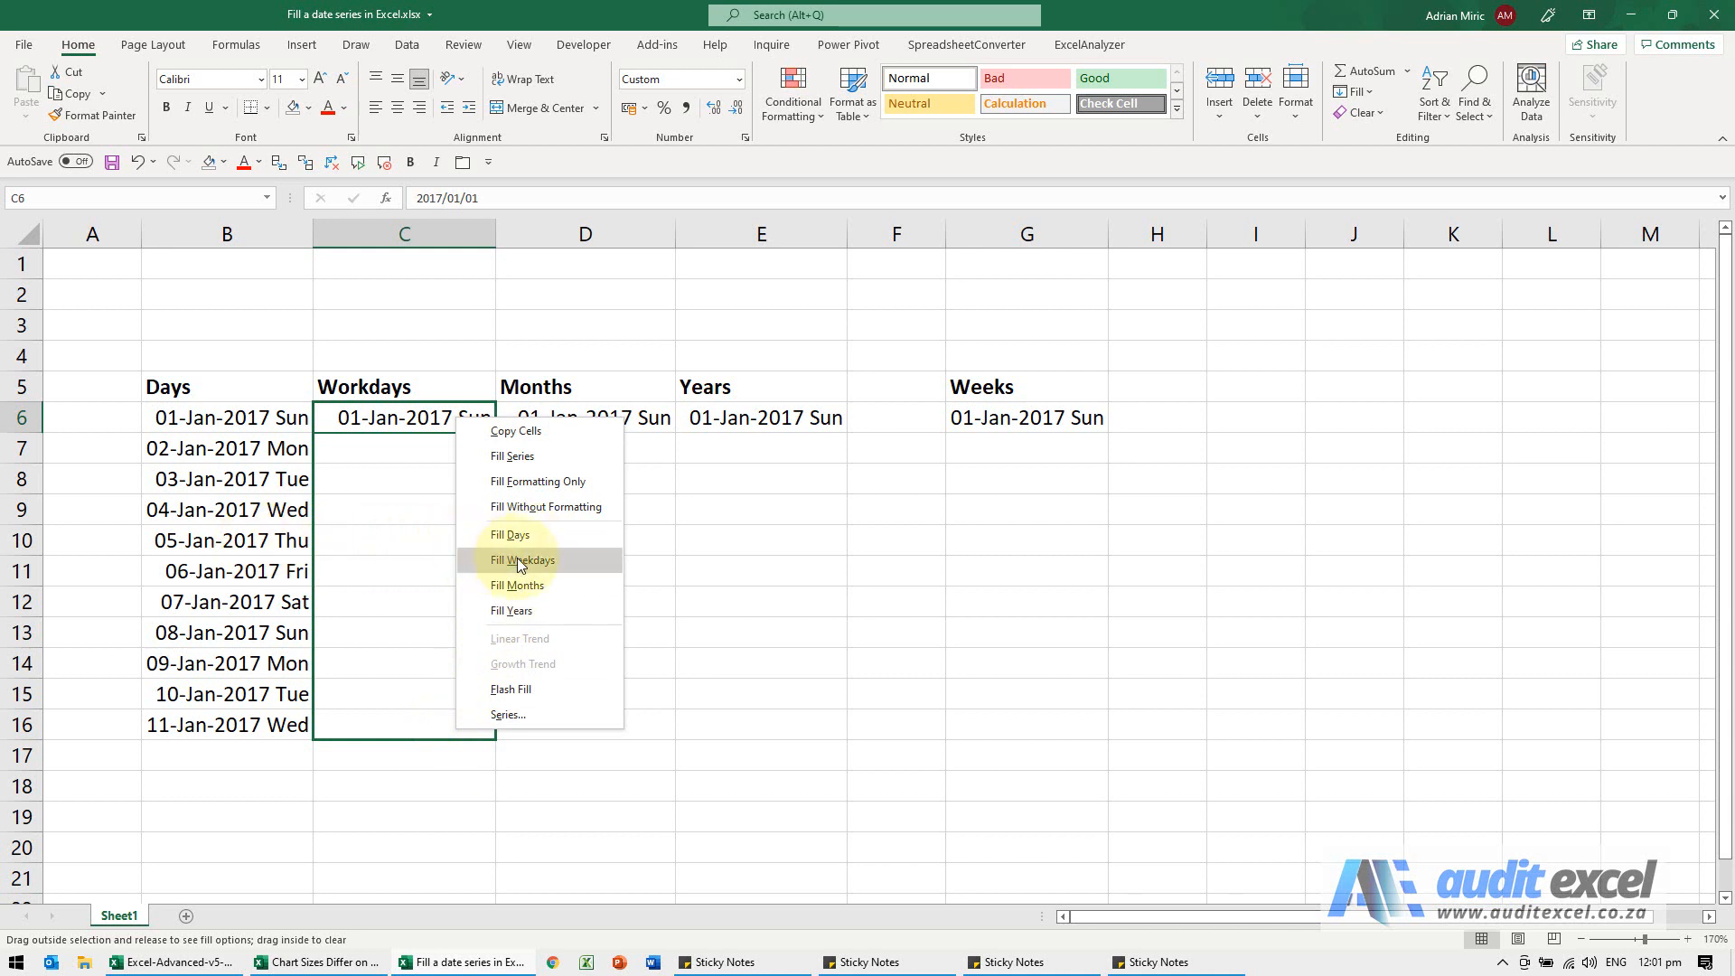
pyautogui.click(522, 561)
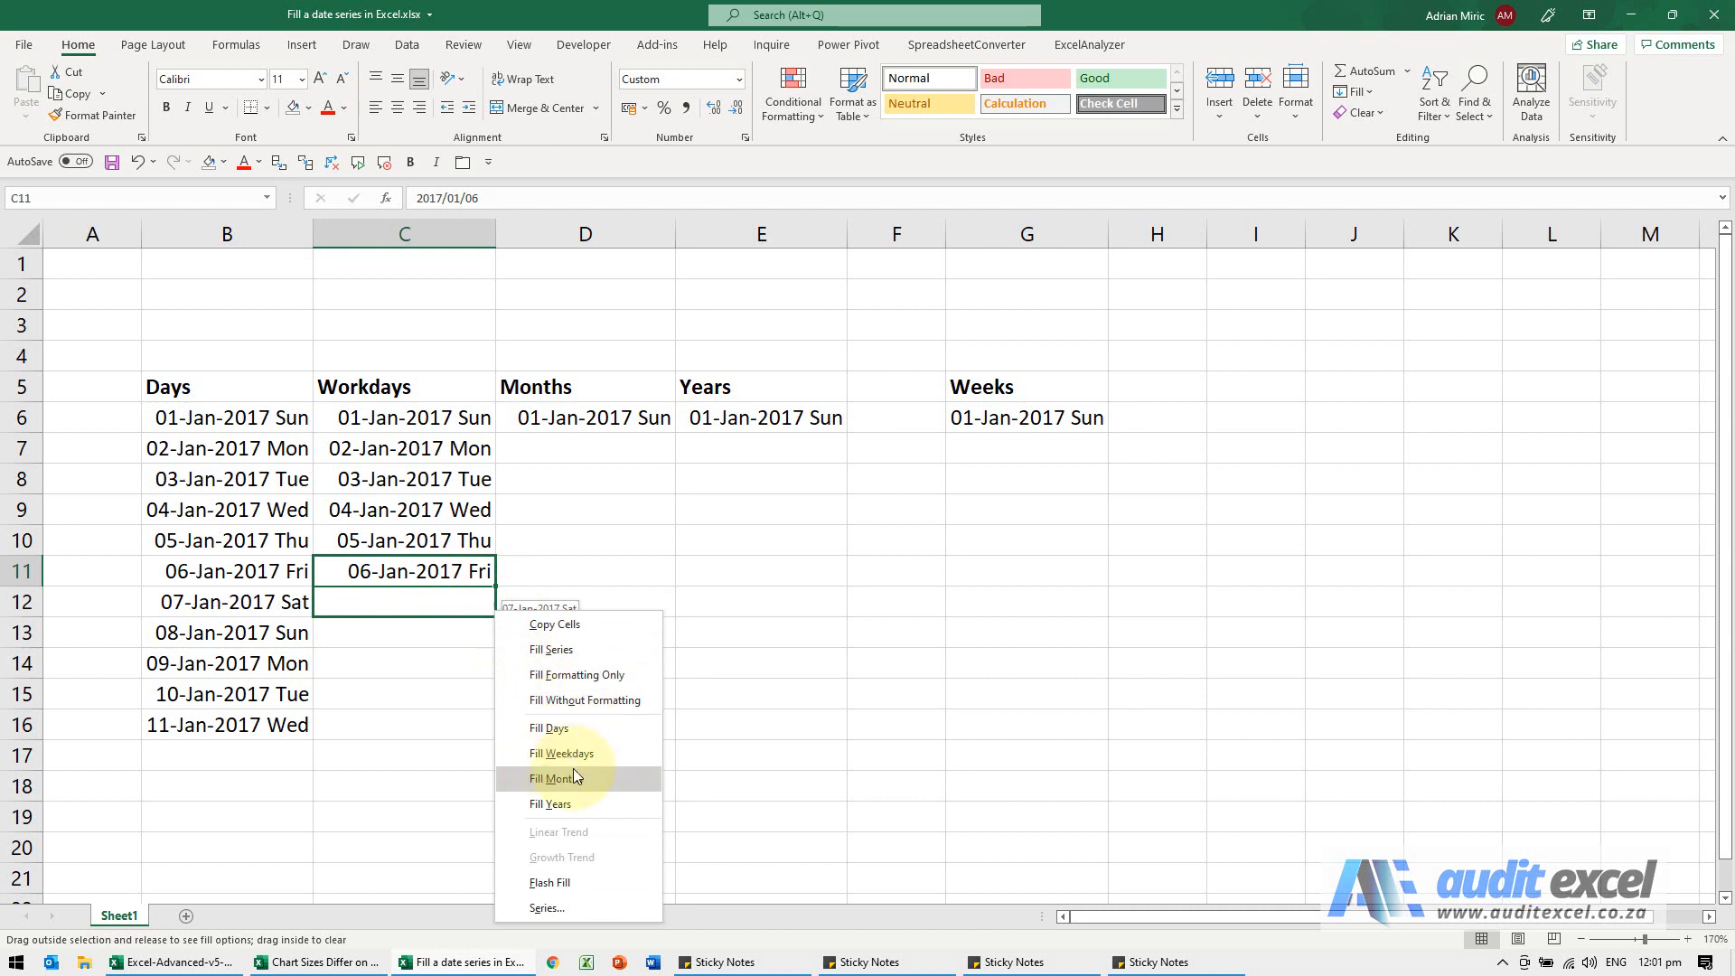
pyautogui.click(561, 754)
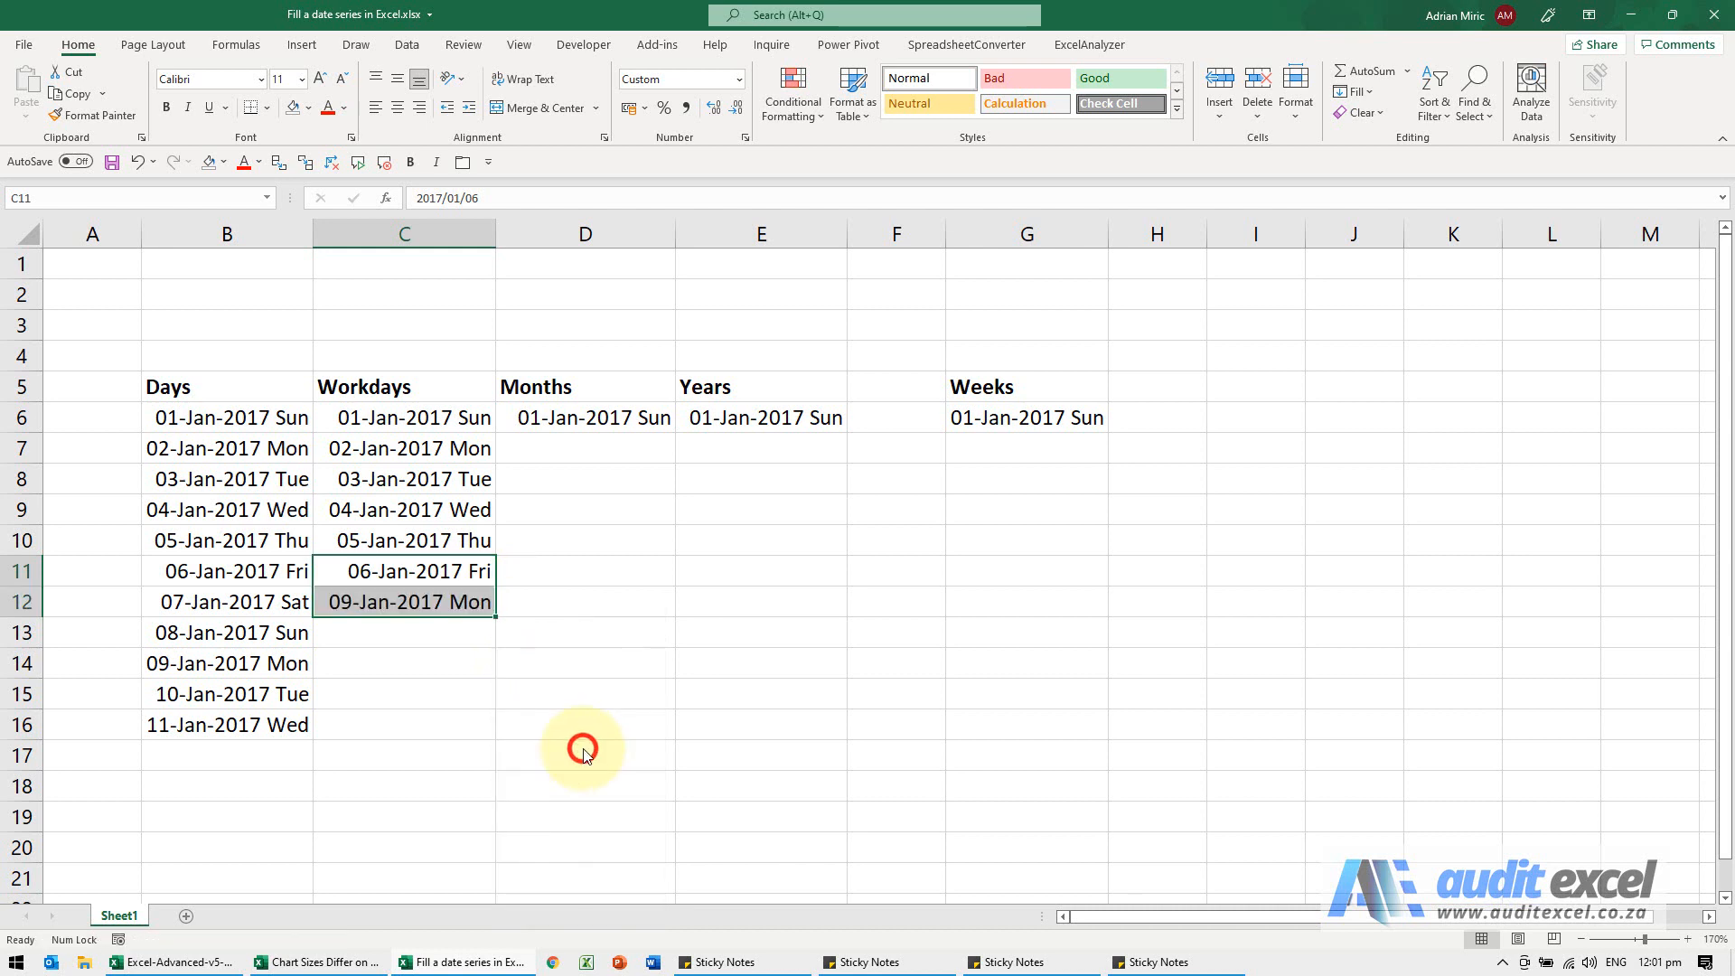
pyautogui.click(404, 601)
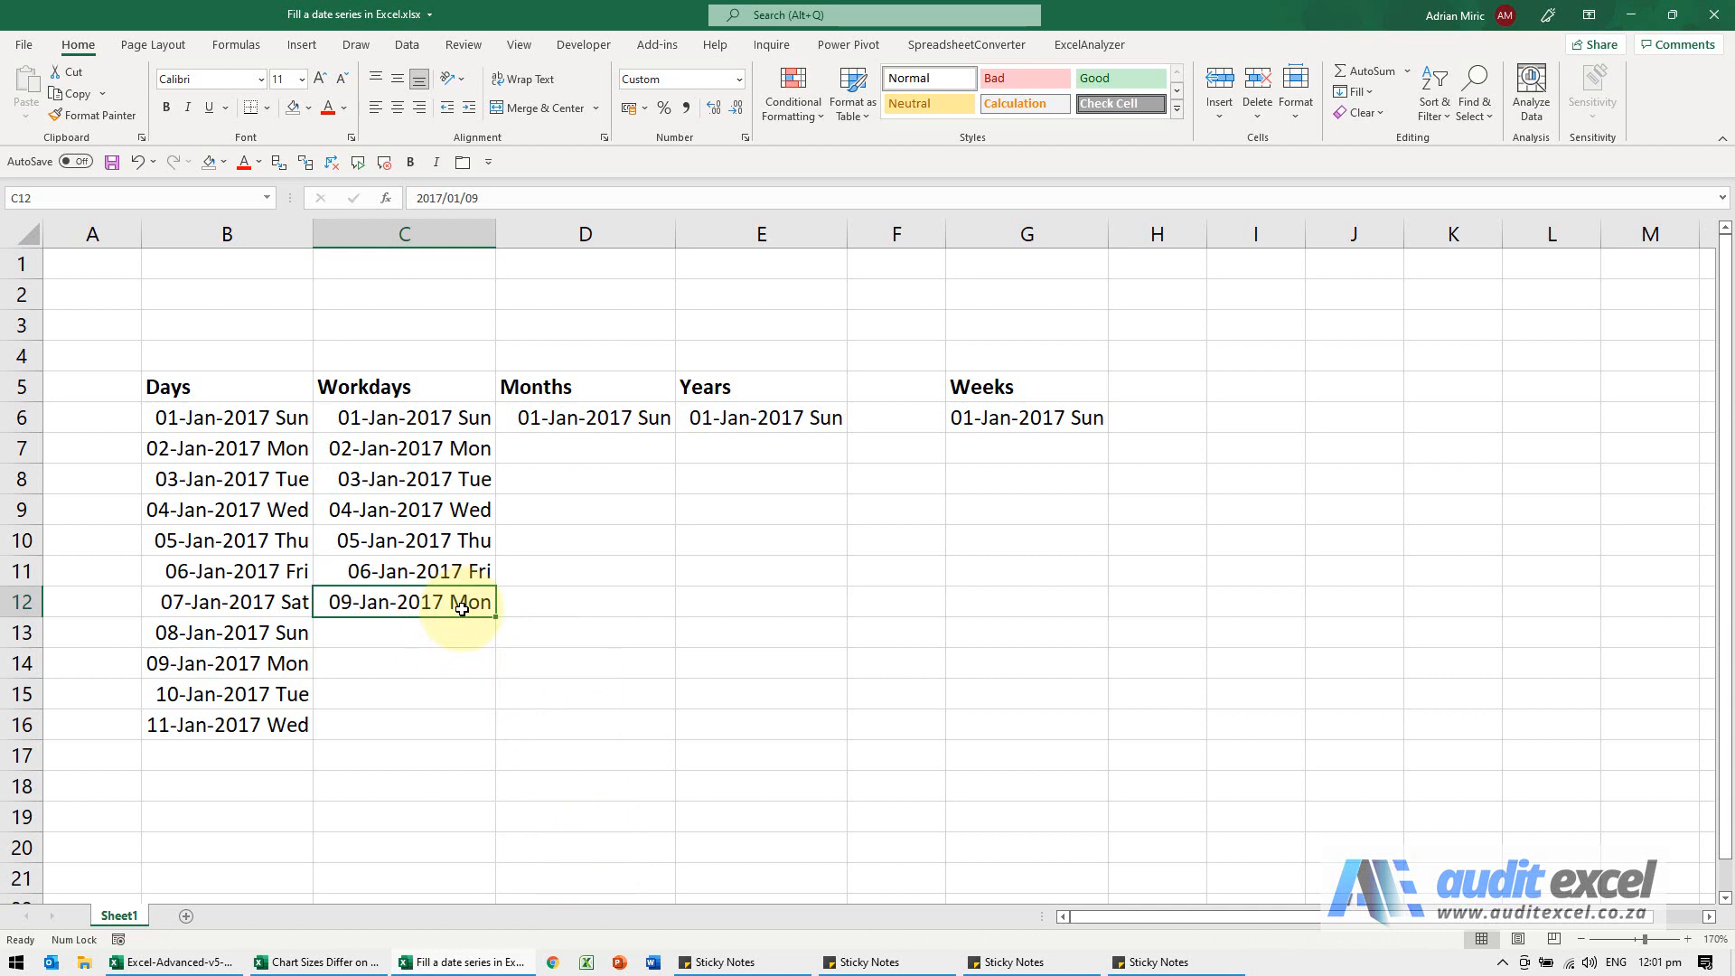
# Fill D6 to D16 with Fill Months, giving 01-Jan-2017 through 01-Nov-2017.
pyautogui.click(585, 418)
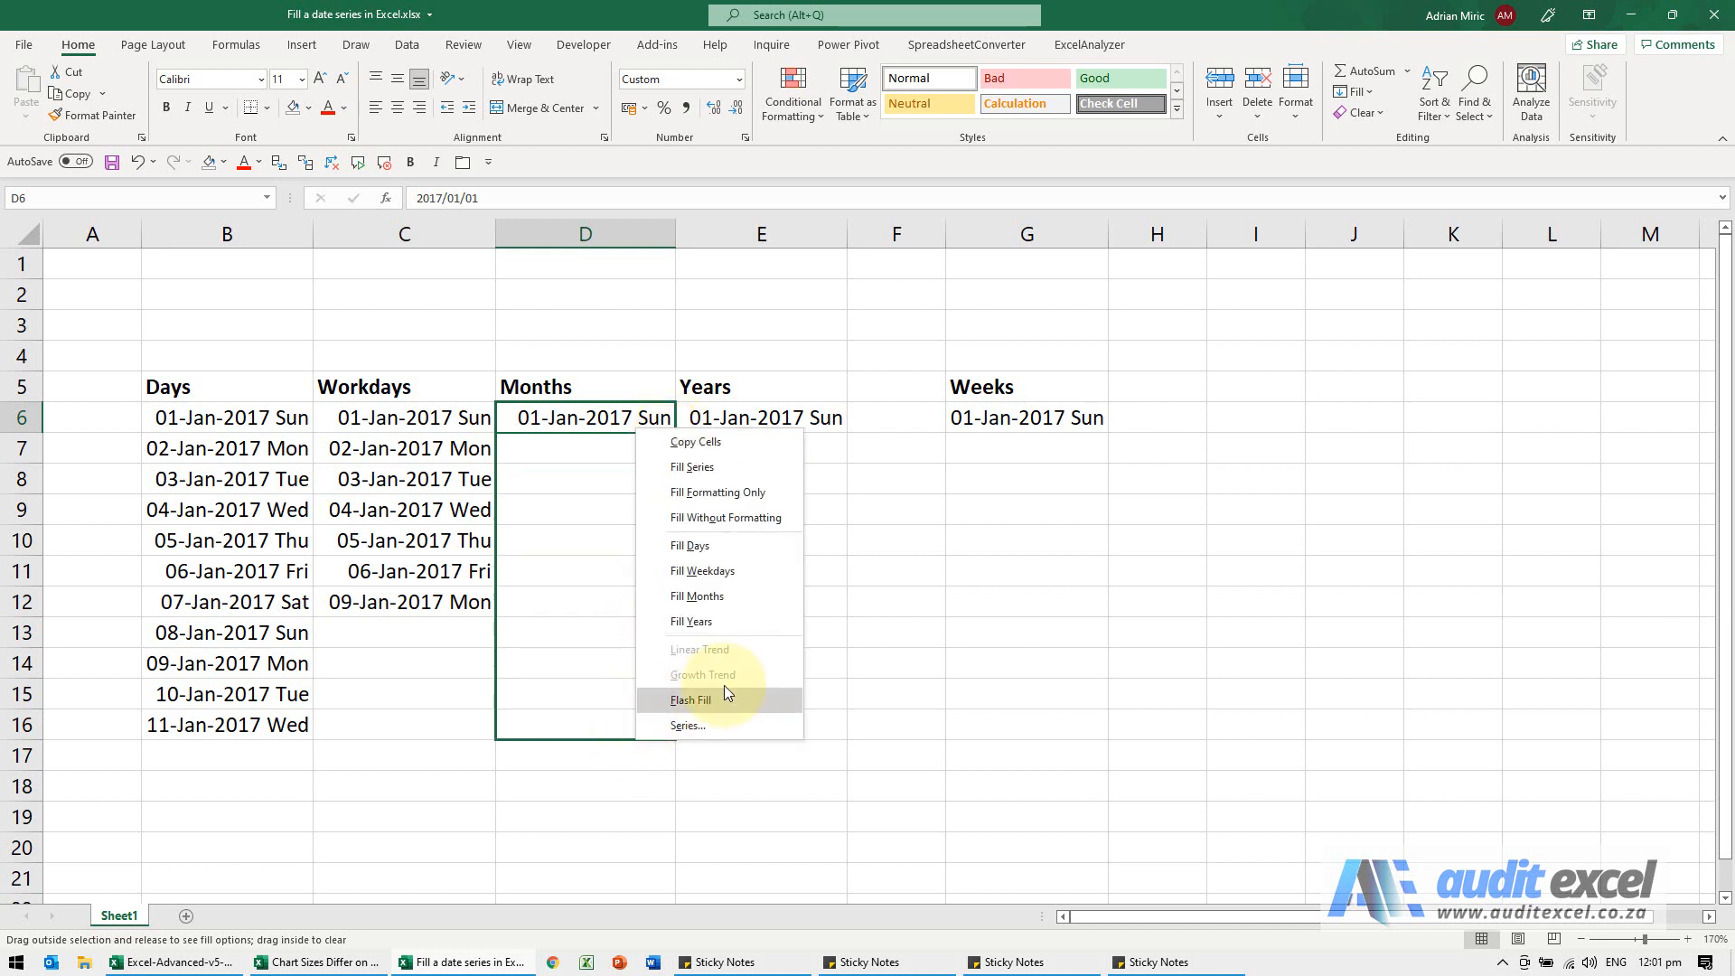
pyautogui.click(699, 595)
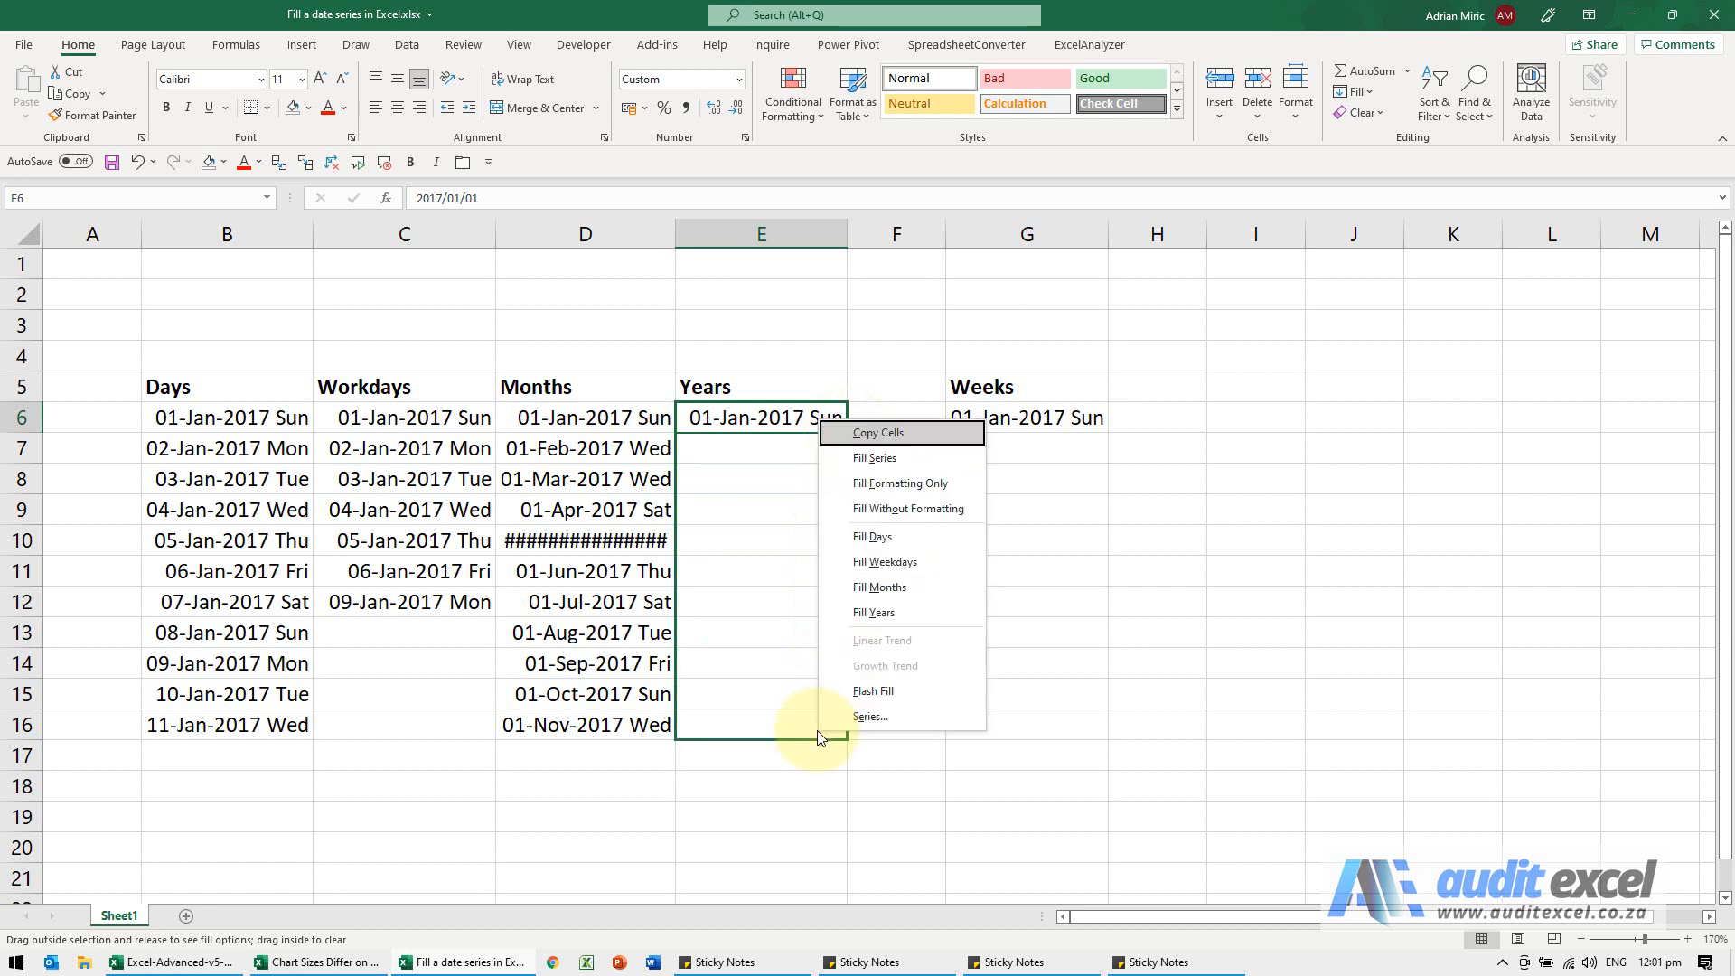
# Fill E6 to E16 with Fill Years, giving 01-Jan-2017 through 01-Jan-2027.
pyautogui.click(872, 612)
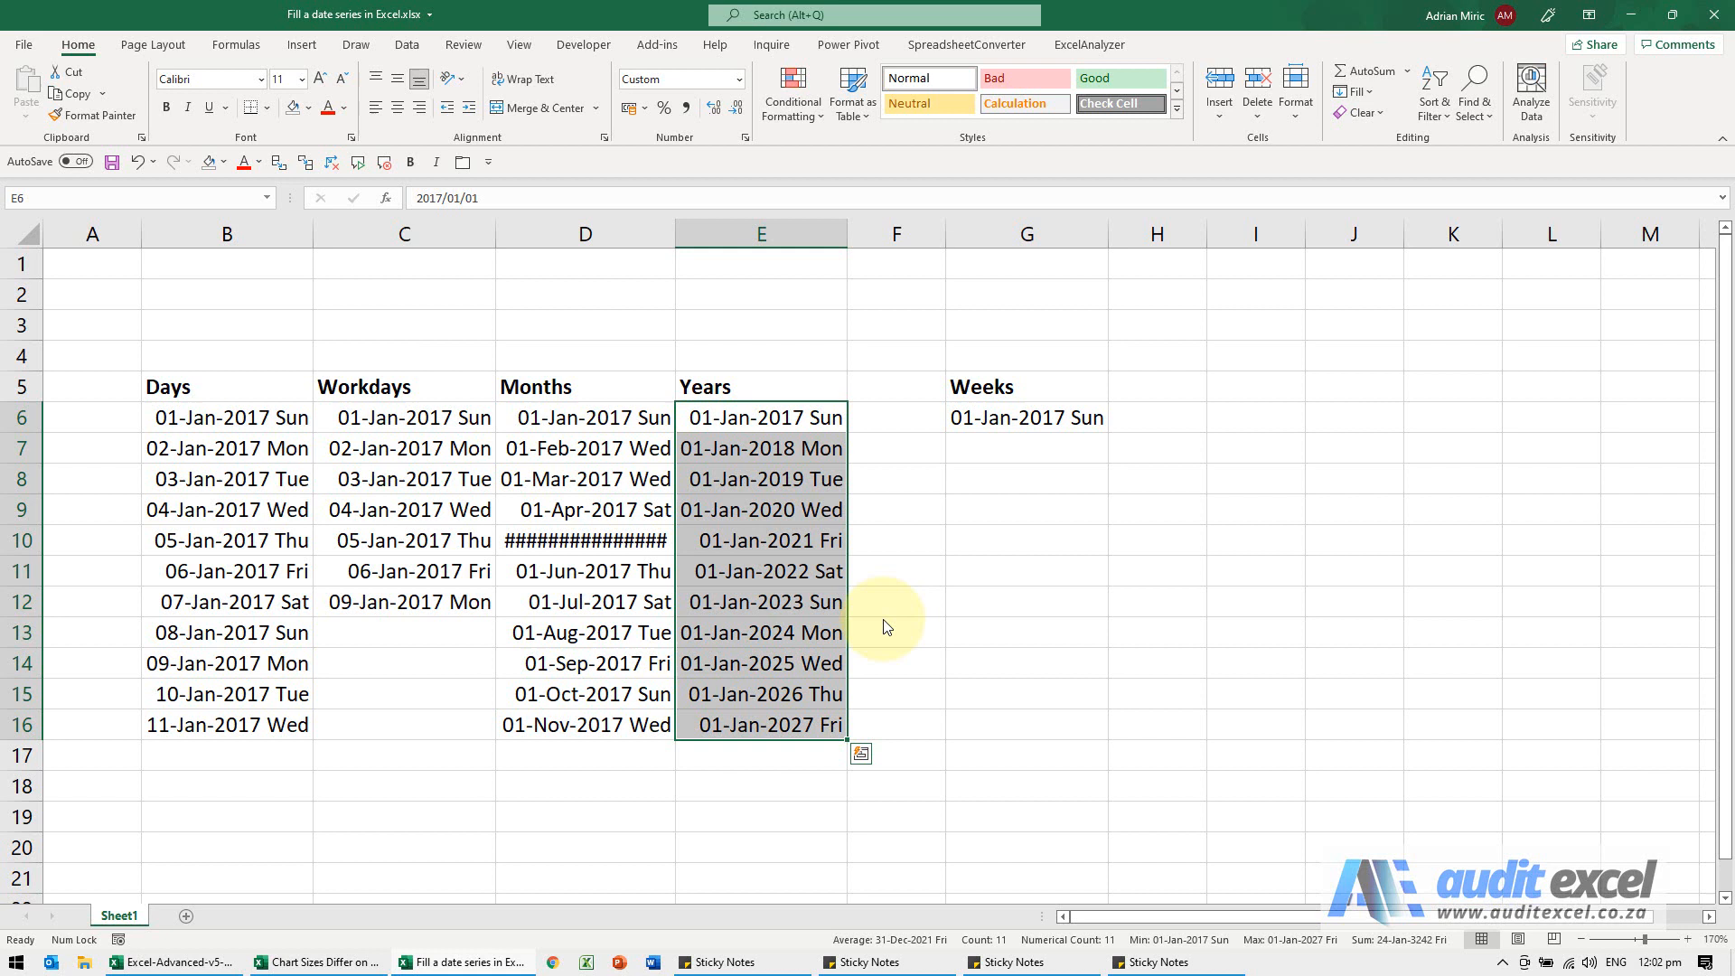
pyautogui.moveTo(883, 620)
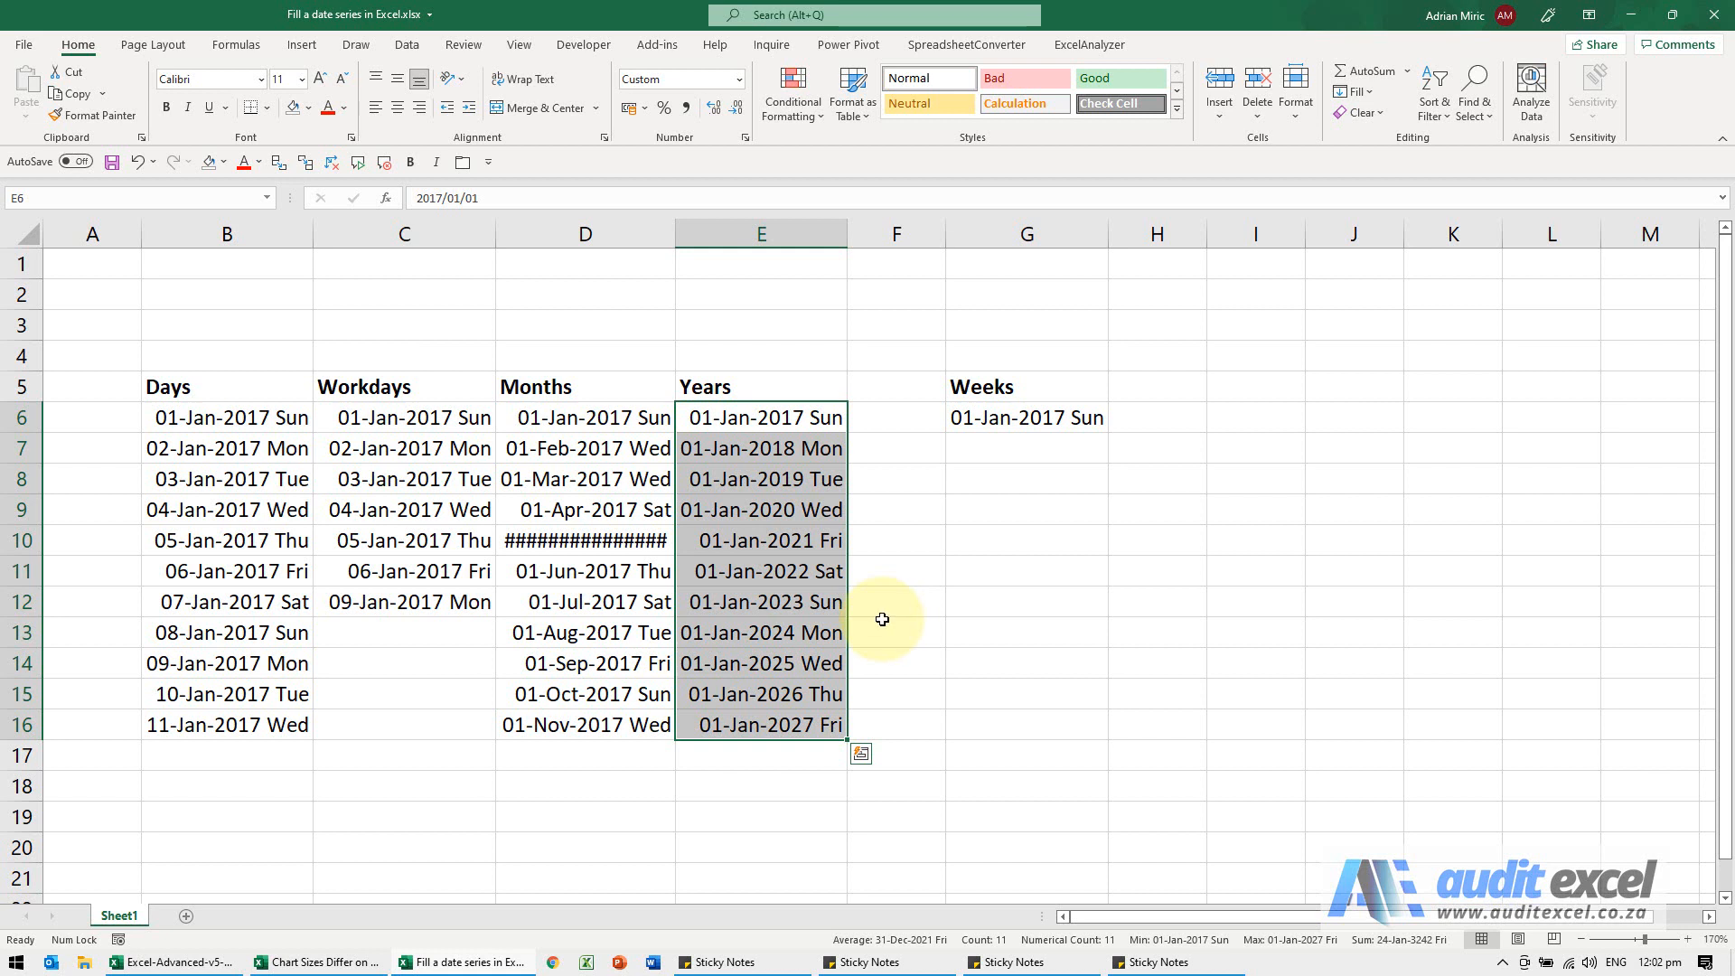
pyautogui.click(1026, 418)
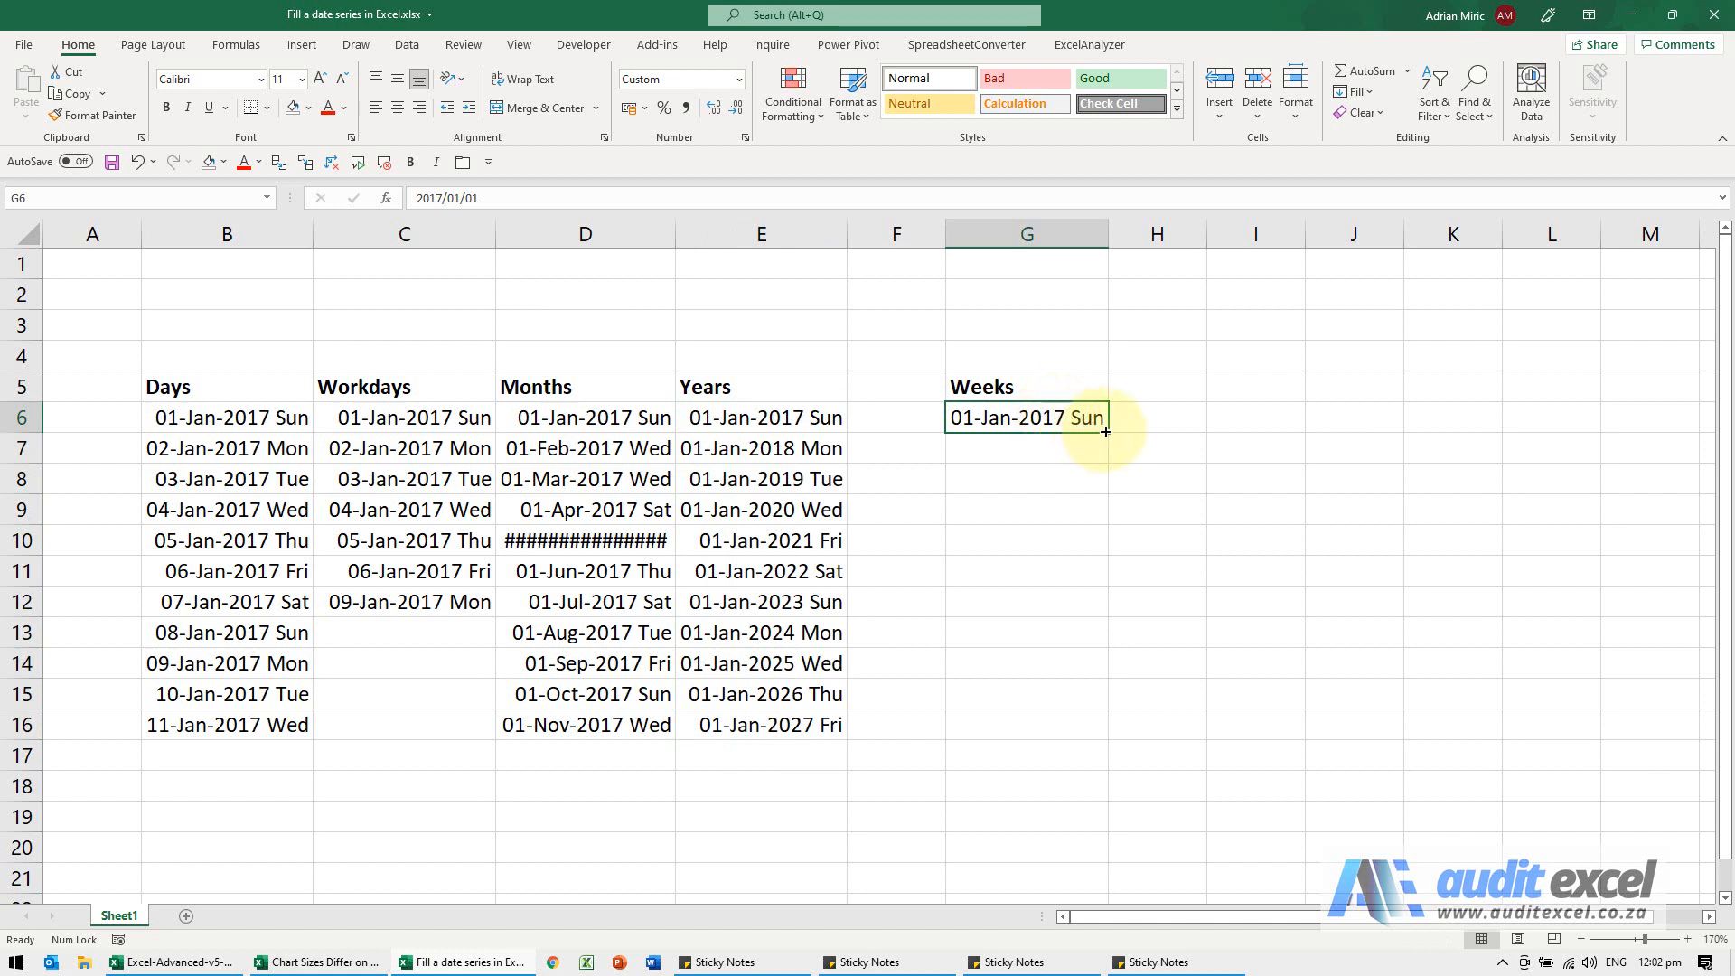
# Fill G6 to G16 using the Series dialog with Date unit Day and step value 7.
pyautogui.moveTo(1105, 432); pyautogui.dragTo(1105, 736)
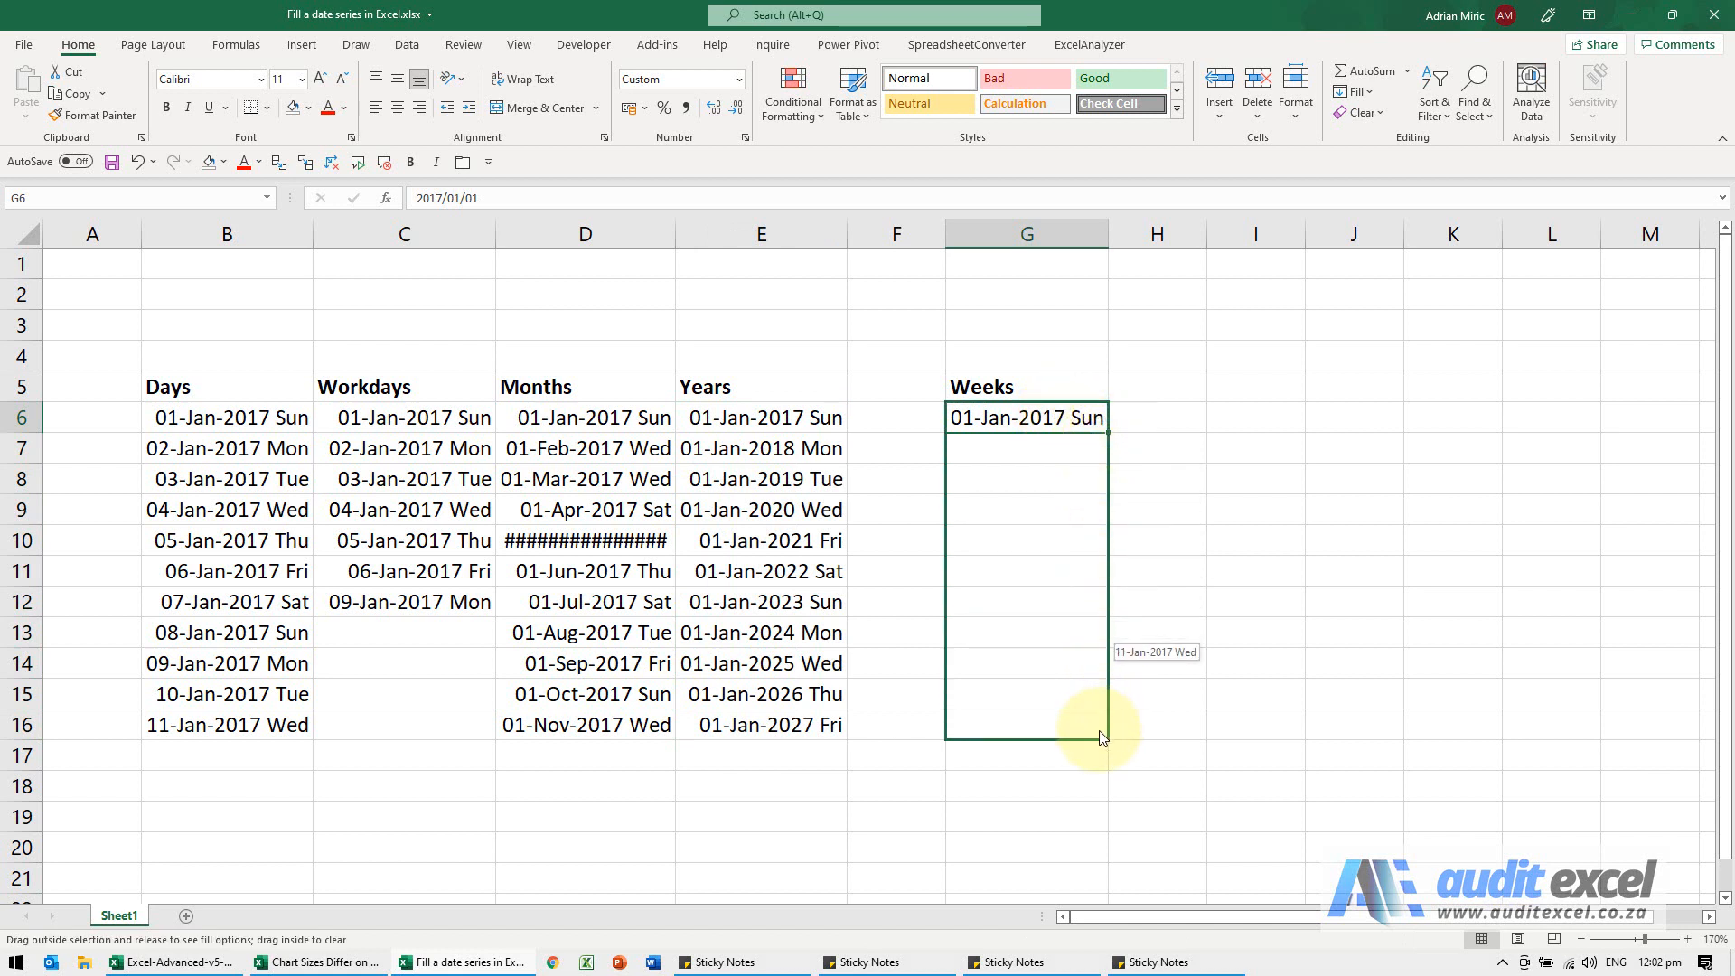
pyautogui.click(1109, 739)
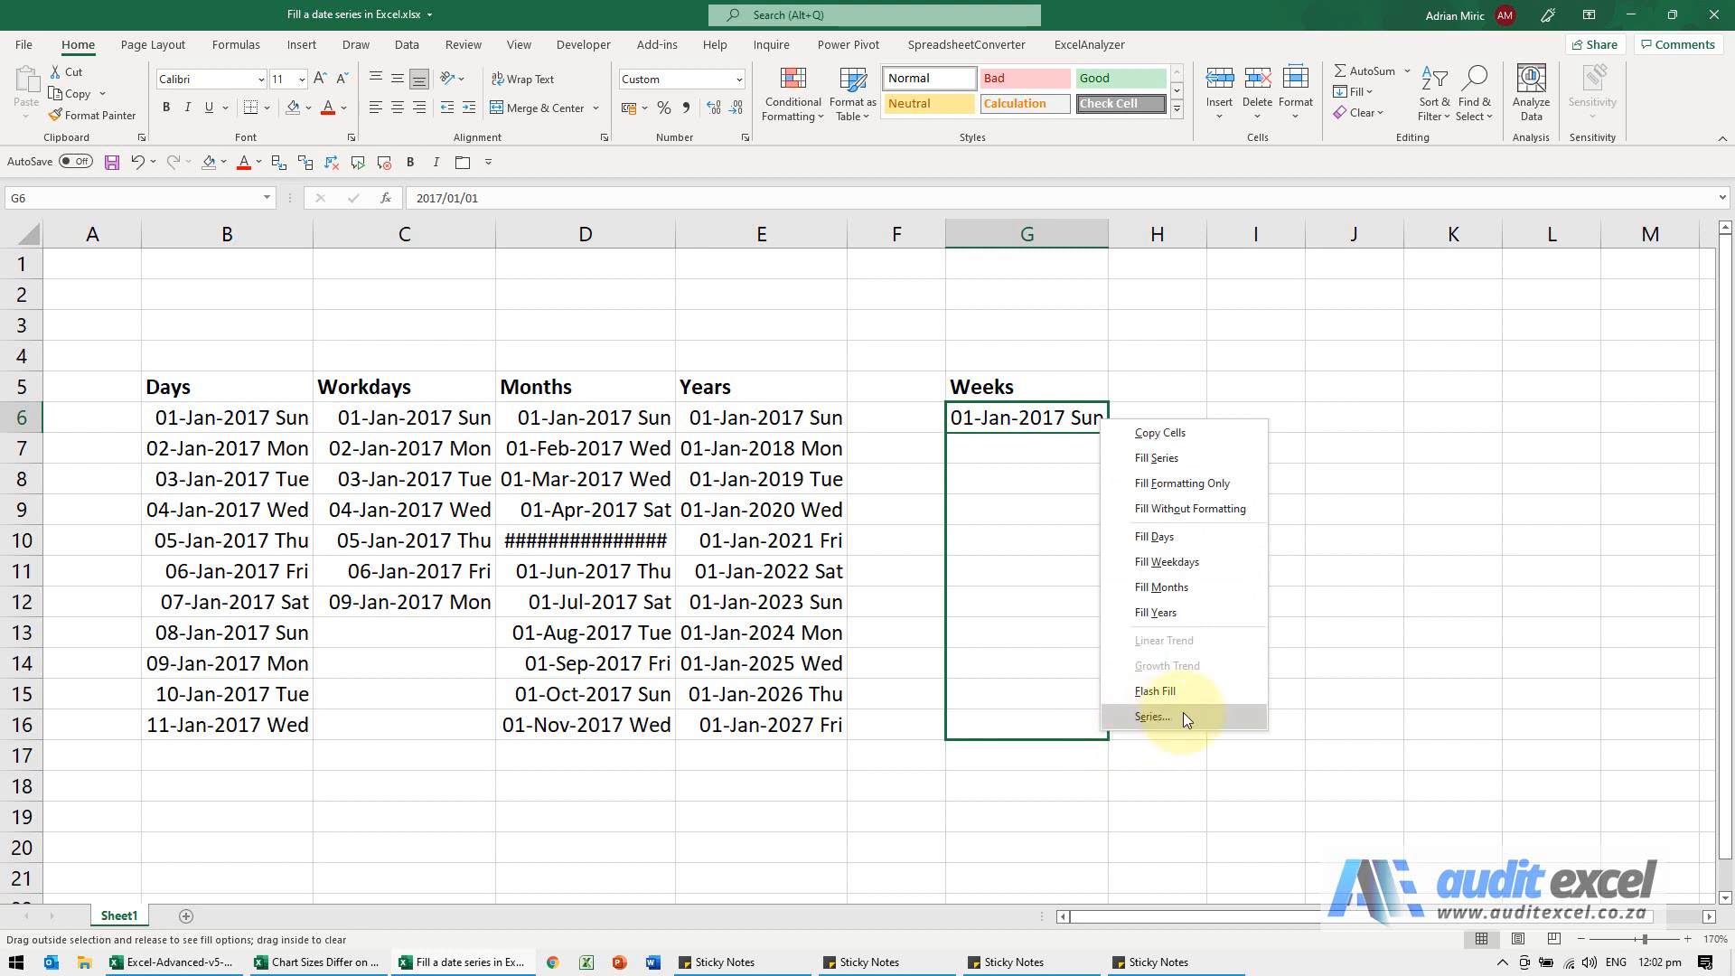
pyautogui.click(1153, 717)
pyautogui.write('7')
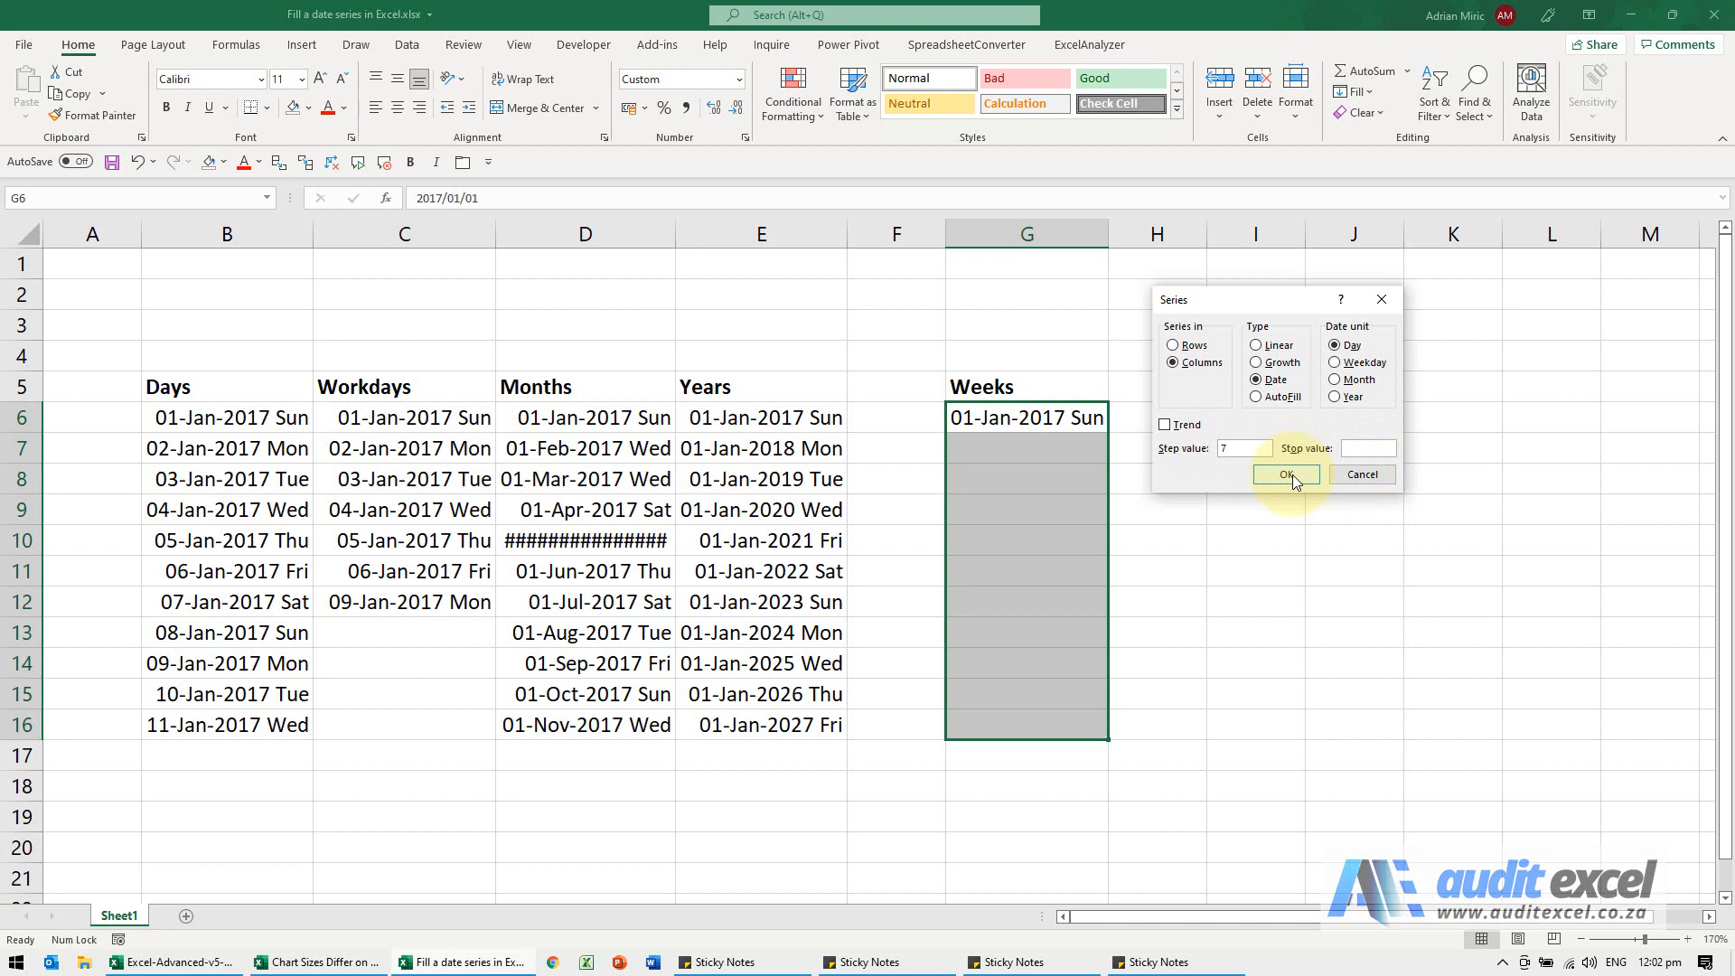
pyautogui.click(1286, 473)
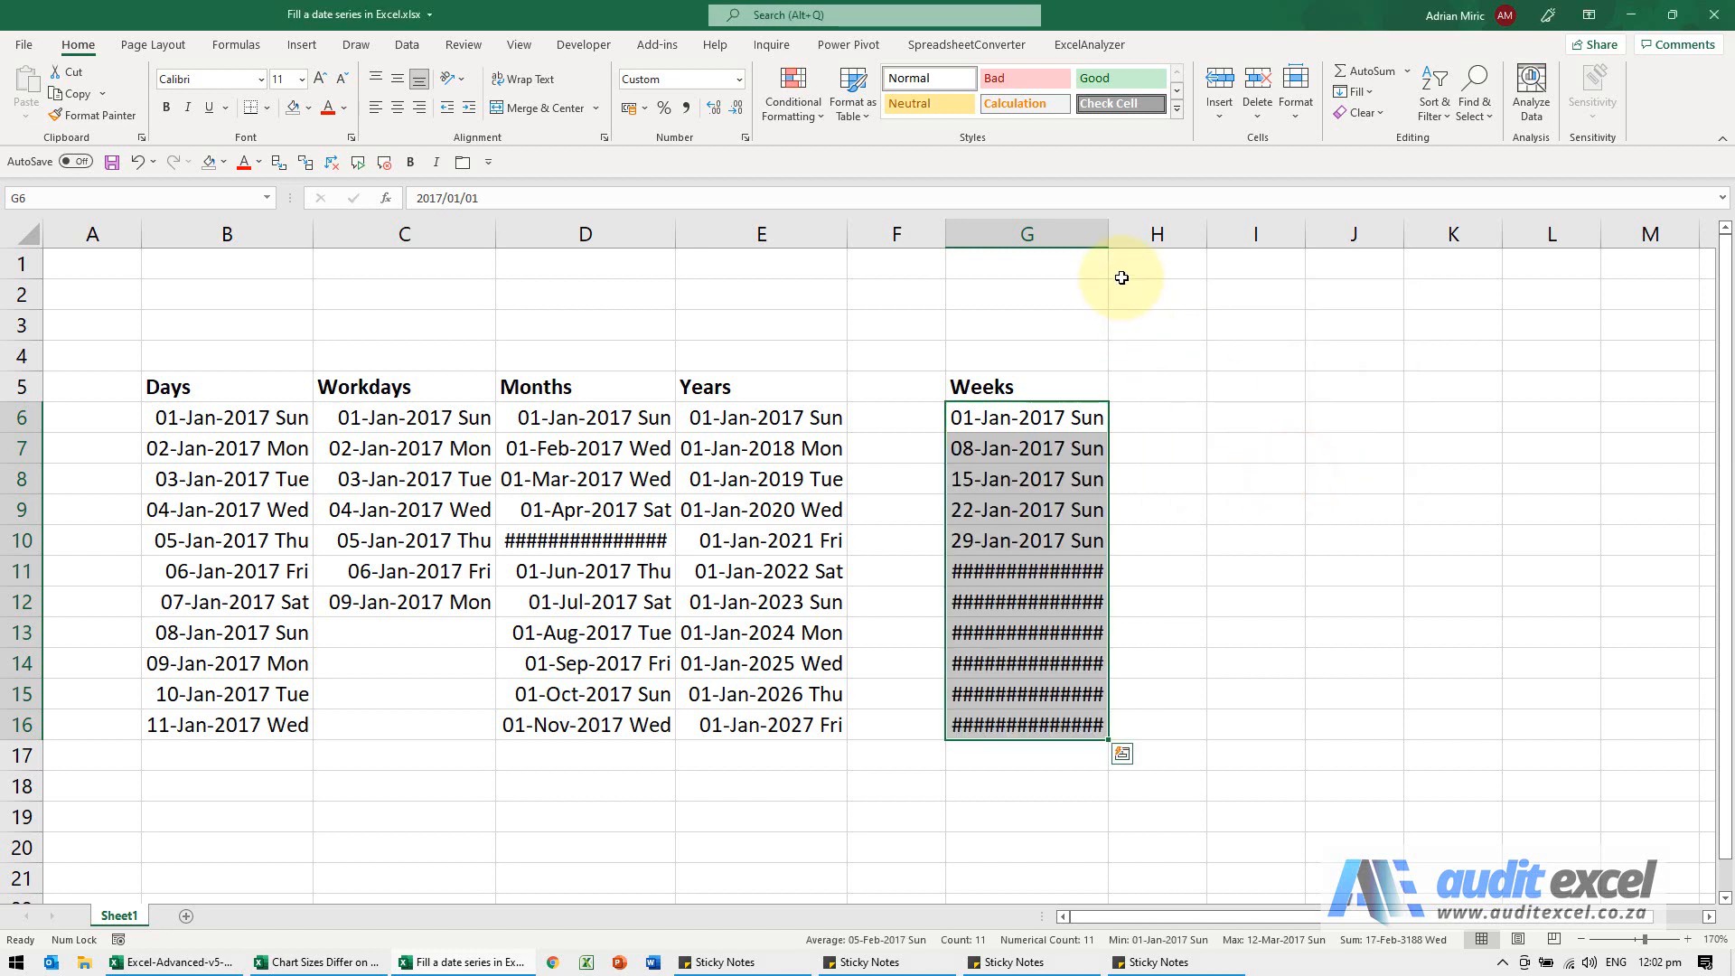